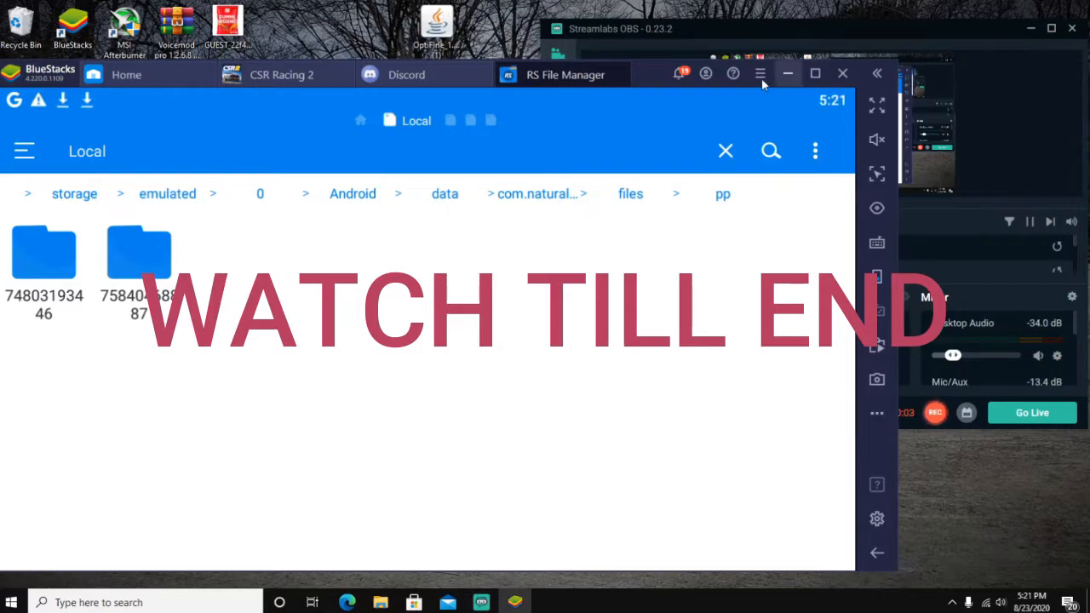
- Close the CSR Racing 2 tab and return to BlueStacks Home showing My games
{"action": "left_click", "coordinate": [126, 74]}
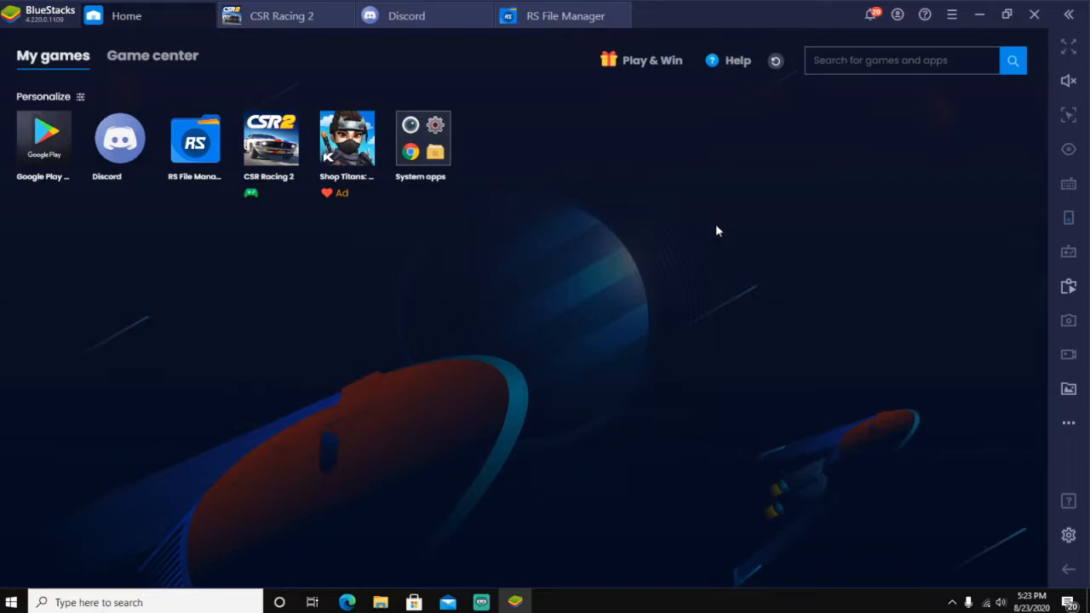
{"action": "mouse_move", "coordinate": [578, 115]}
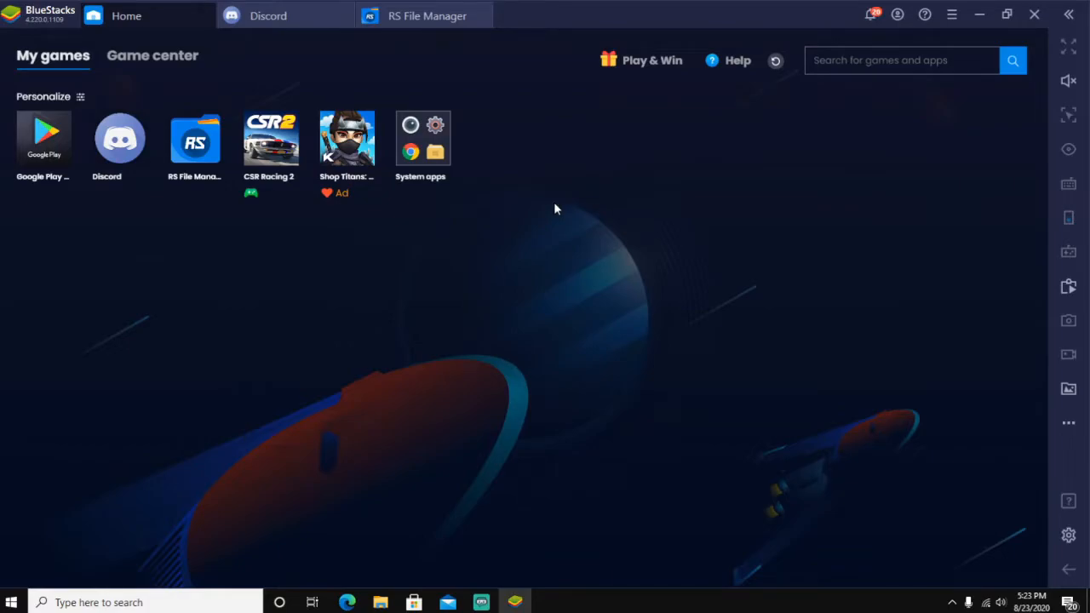
{"action": "mouse_move", "coordinate": [268, 16]}
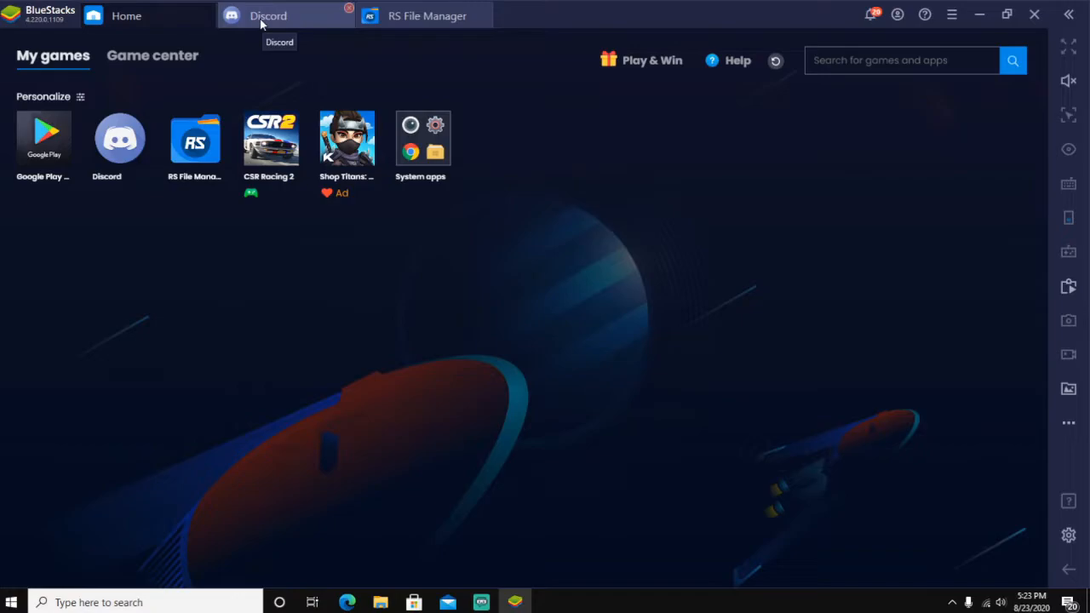
- Read the nsb-rules channel in Discord, add the ✓ reaction, and scroll back up
{"action": "left_click", "coordinate": [267, 16]}
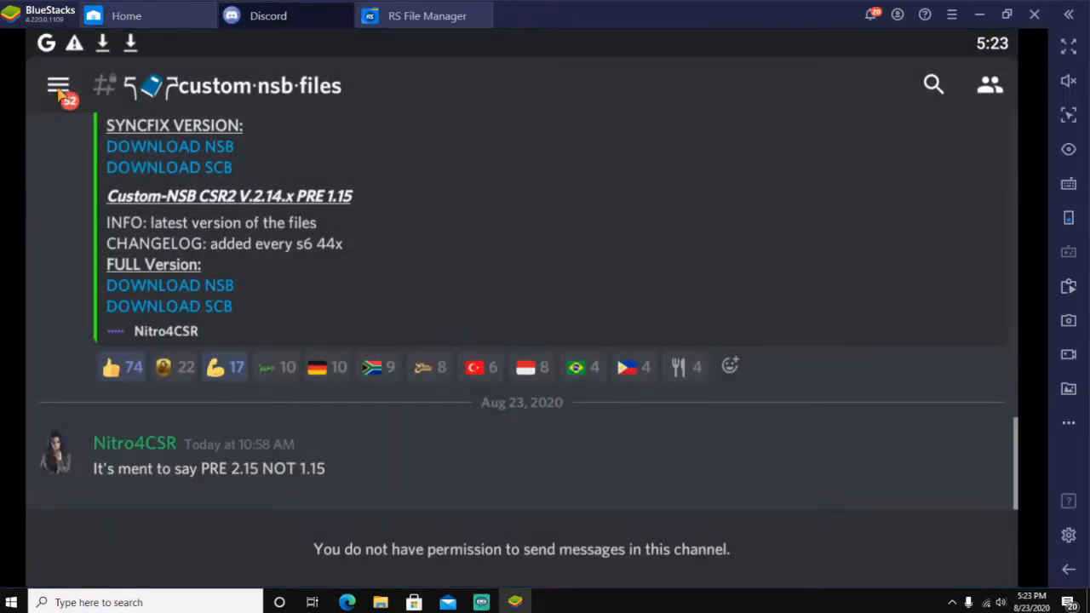
{"action": "left_click", "coordinate": [58, 85]}
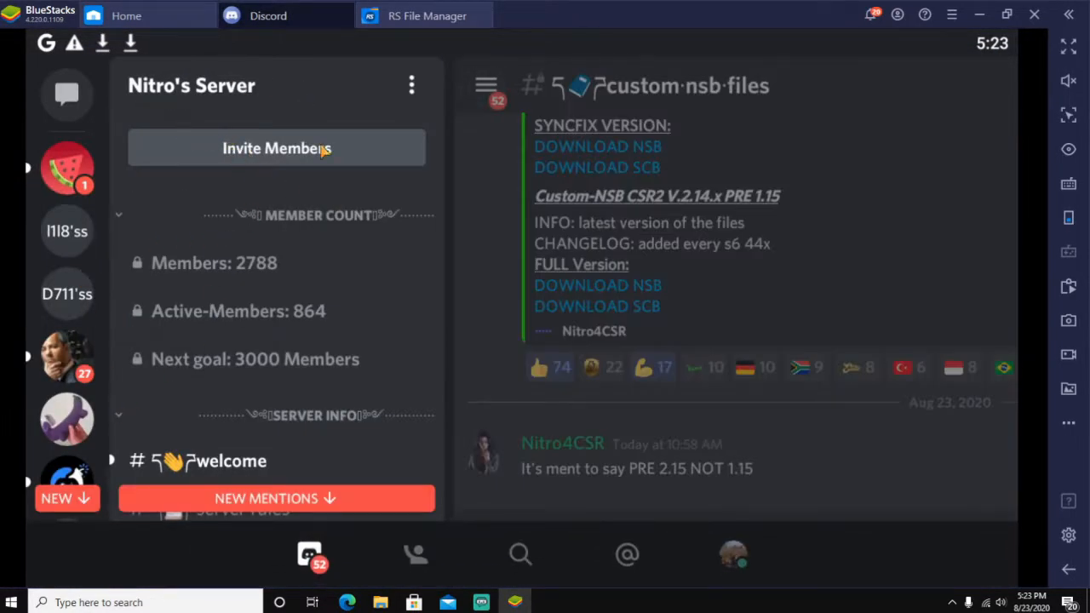
{"action": "scroll", "scroll_direction": "down", "scroll_amount": 3}
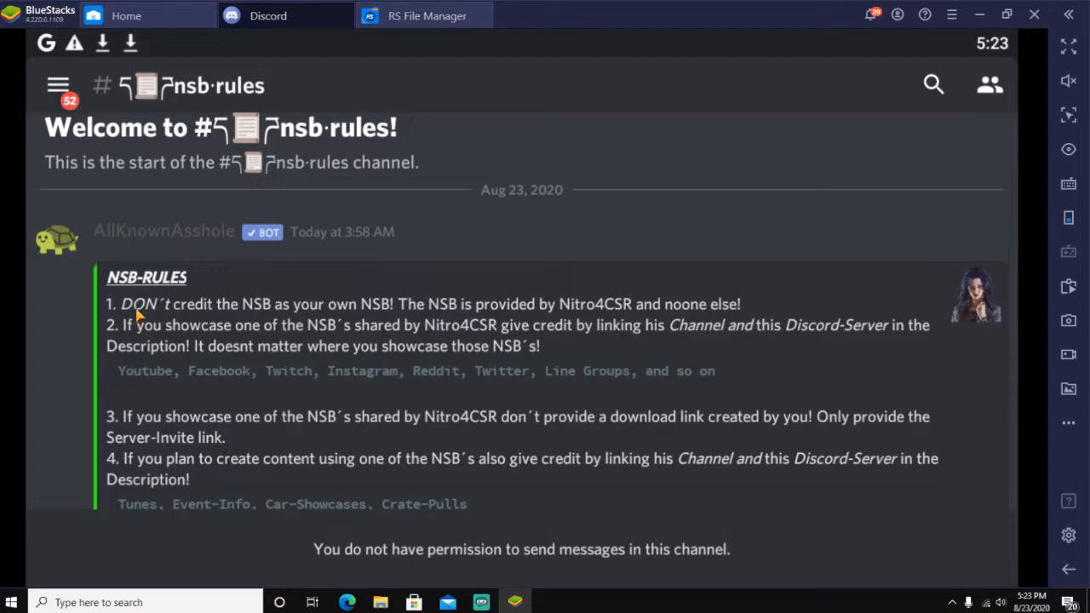
{"action": "mouse_move", "coordinate": [103, 352]}
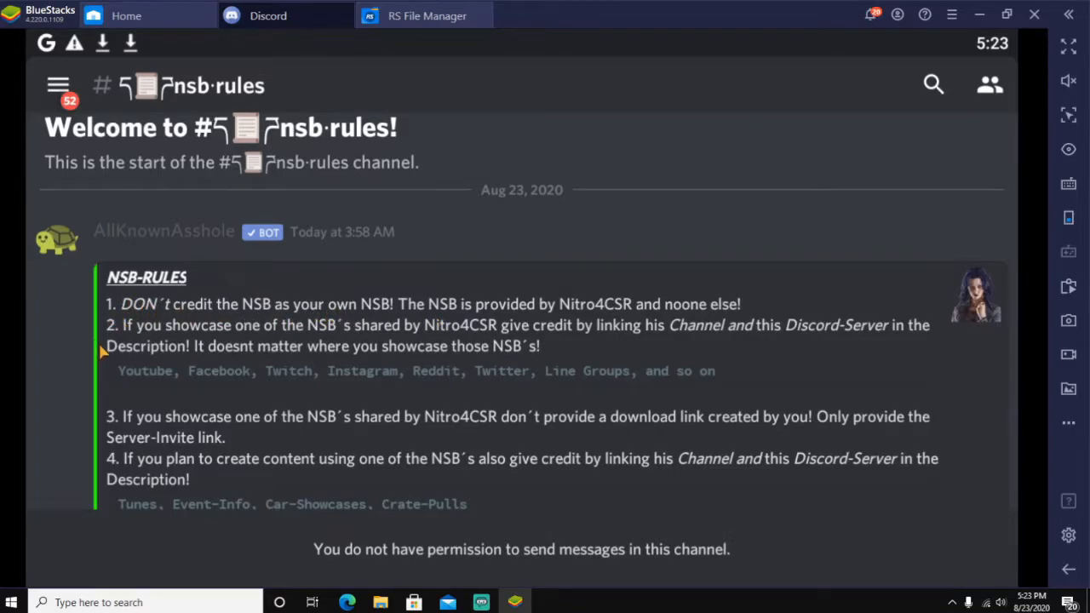
{"action": "scroll", "scroll_direction": "down", "scroll_amount": 3}
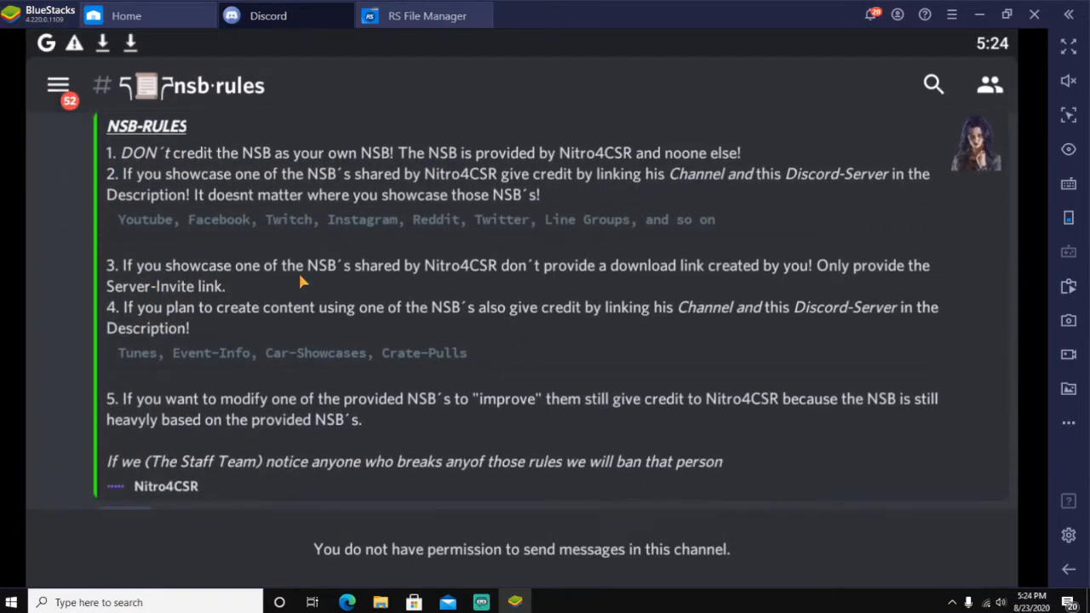
{"action": "mouse_move", "coordinate": [694, 269]}
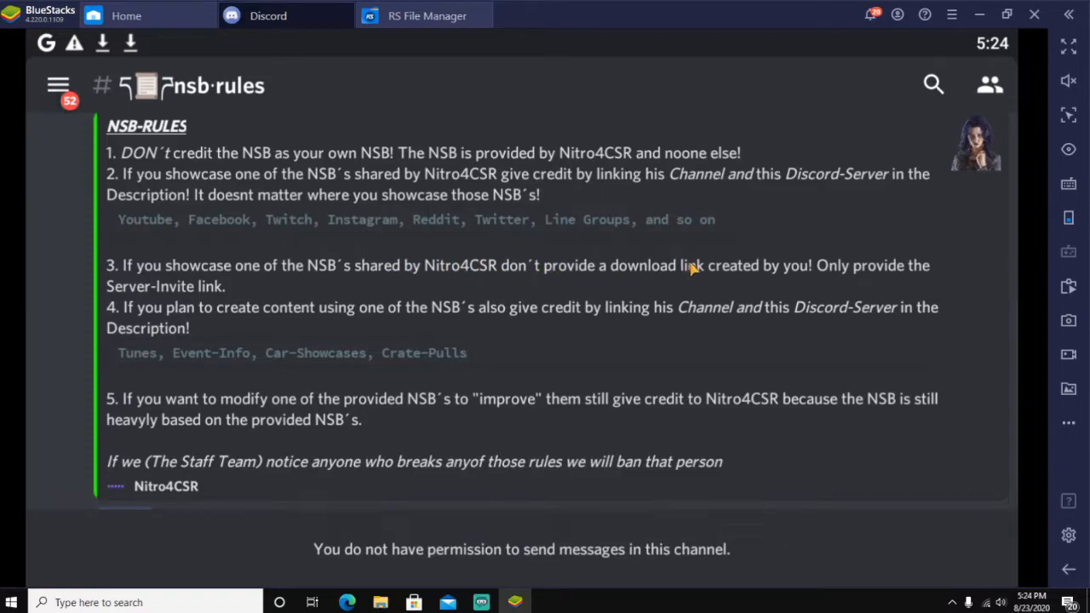
{"action": "mouse_move", "coordinate": [155, 476]}
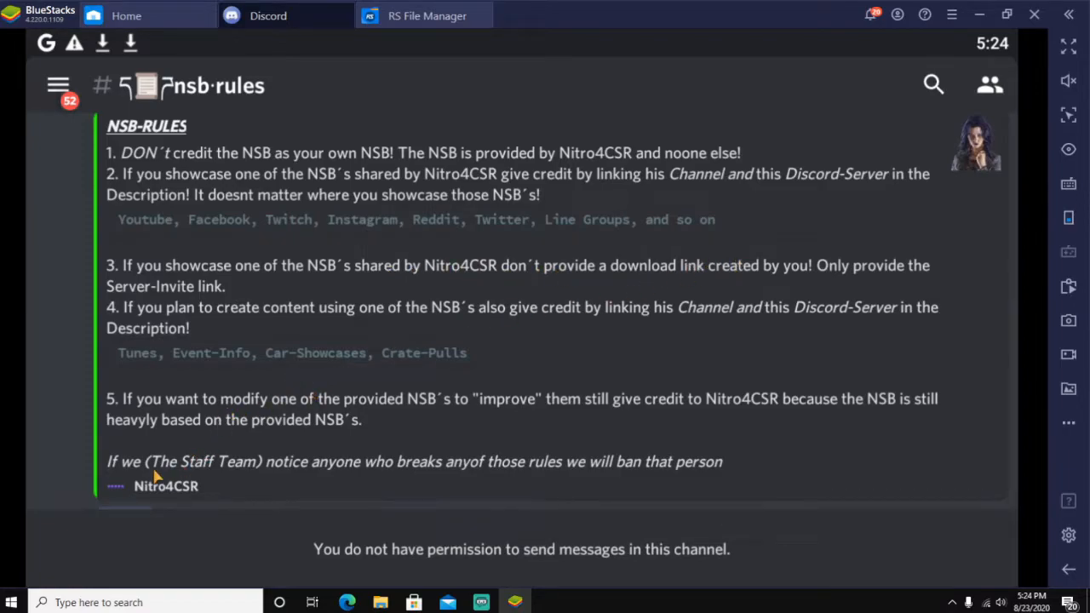
{"action": "mouse_move", "coordinate": [434, 411]}
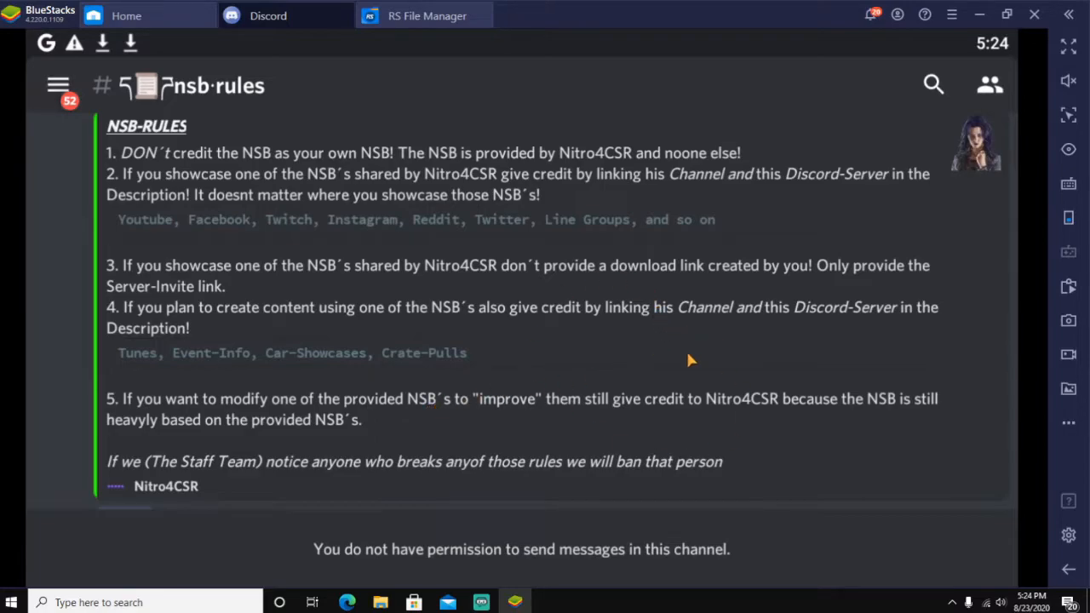
{"action": "scroll", "scroll_direction": "down", "scroll_amount": 3}
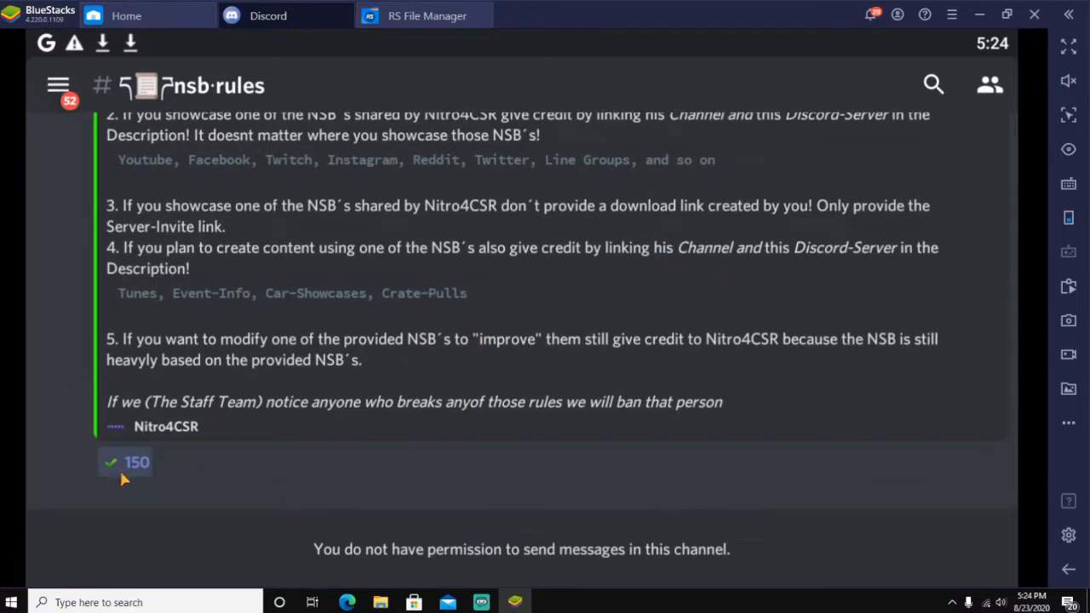
{"action": "mouse_move", "coordinate": [124, 475]}
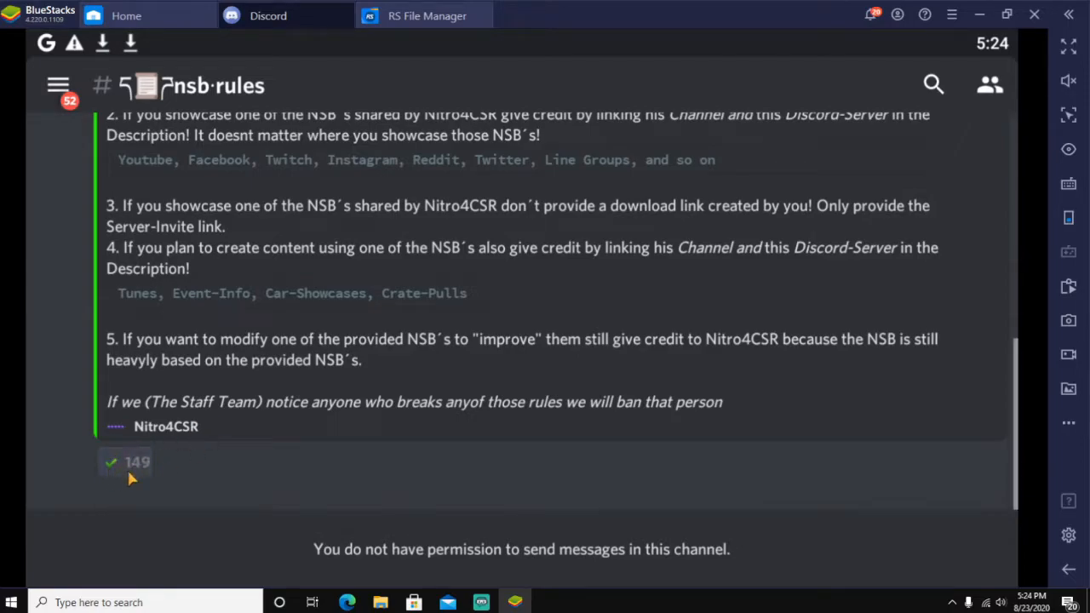
{"action": "left_click", "coordinate": [125, 462]}
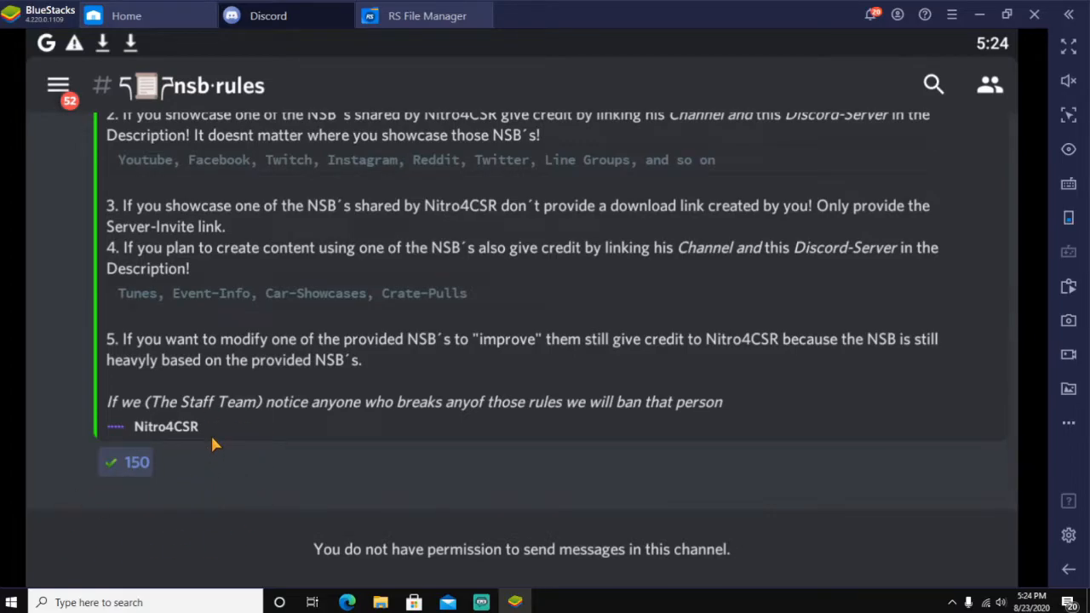
{"action": "mouse_move", "coordinate": [161, 415]}
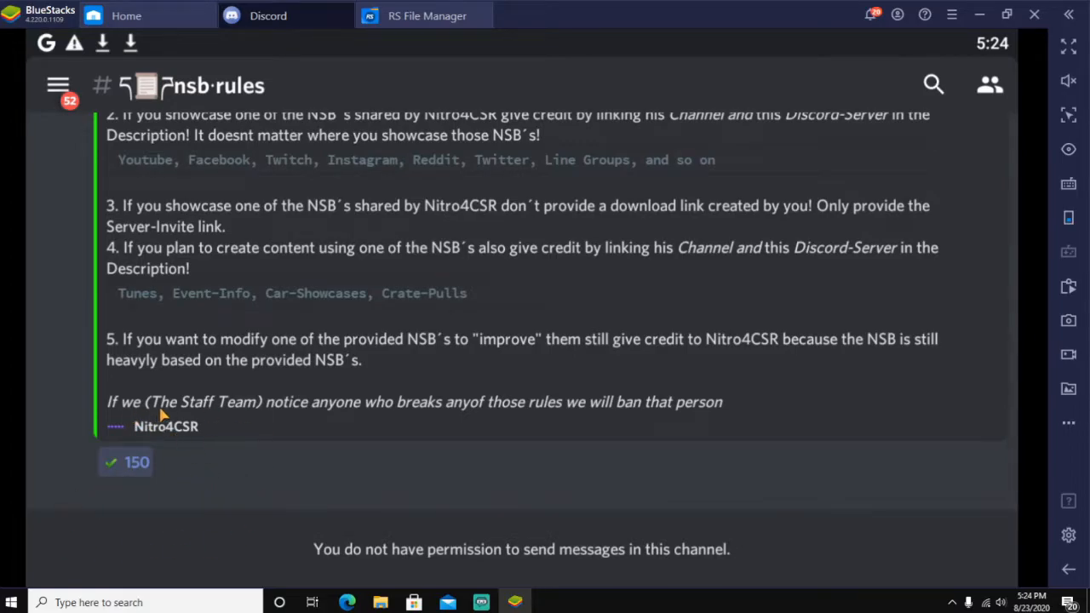
{"action": "mouse_move", "coordinate": [317, 423]}
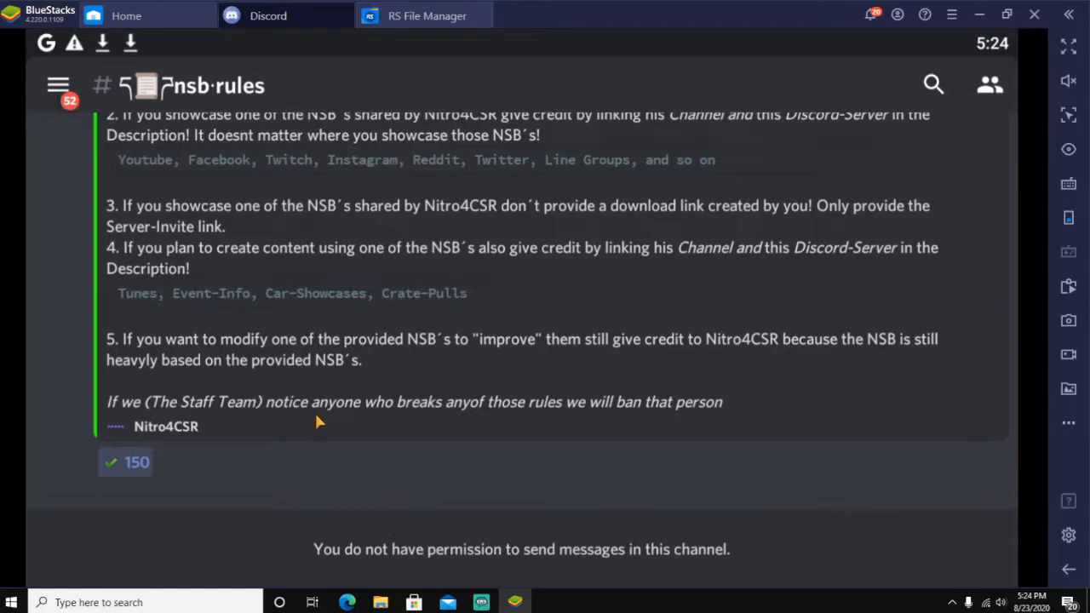
{"action": "mouse_move", "coordinate": [402, 423]}
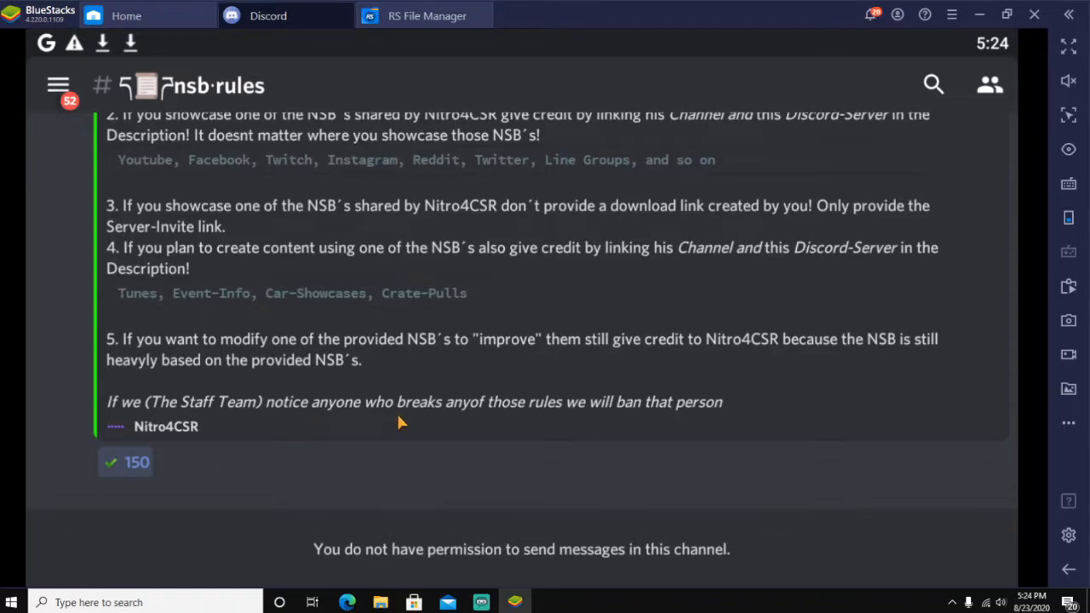
{"action": "mouse_move", "coordinate": [685, 382]}
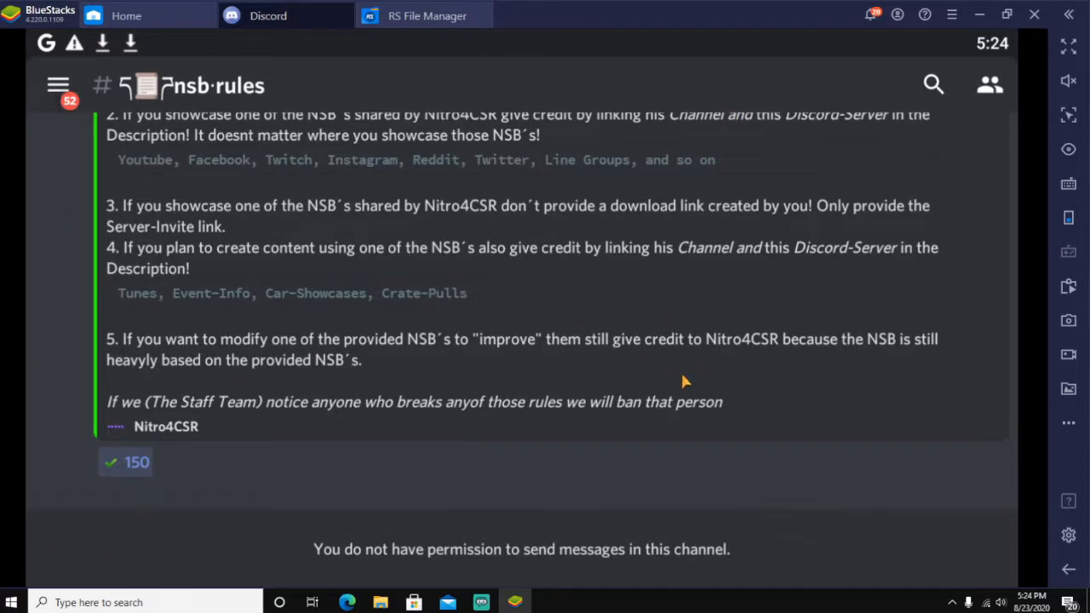
{"action": "mouse_move", "coordinate": [269, 415]}
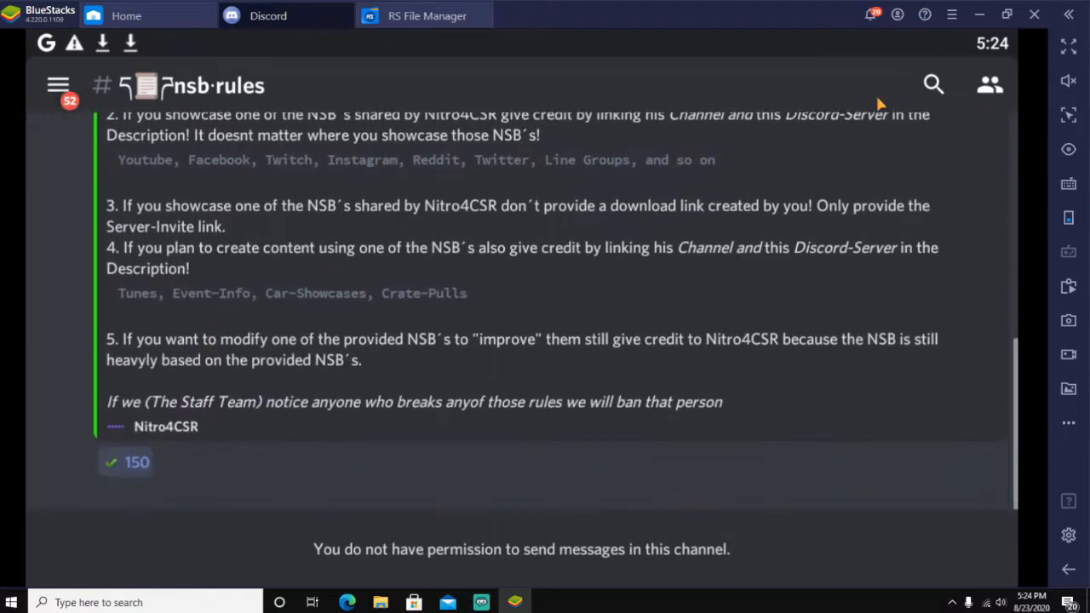
{"action": "scroll", "scroll_direction": "up", "scroll_amount": 3}
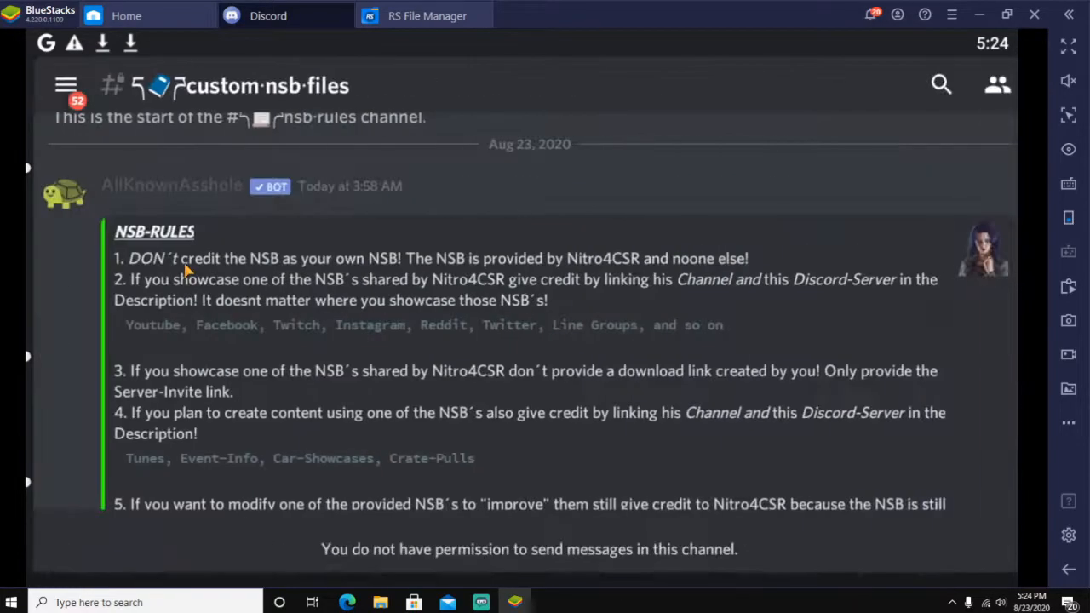
- Open the latest release's full-version NSB DOWNLOAD link from custom-nsb-files
{"action": "scroll", "scroll_direction": "down", "scroll_amount": 3}
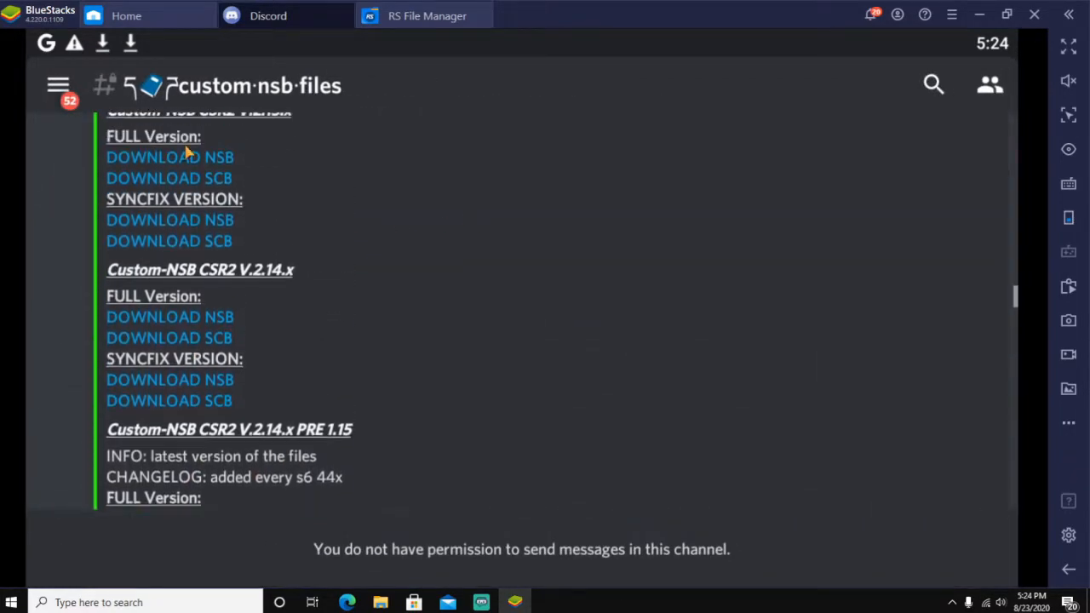
{"action": "scroll", "scroll_direction": "up", "scroll_amount": 3}
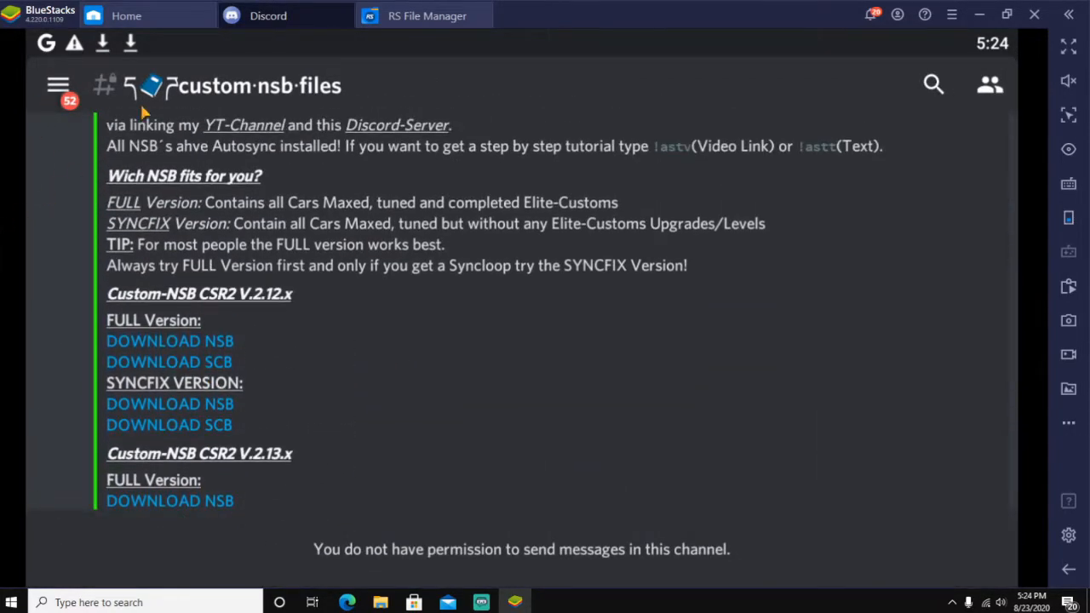
{"action": "scroll", "scroll_direction": "down", "scroll_amount": 3}
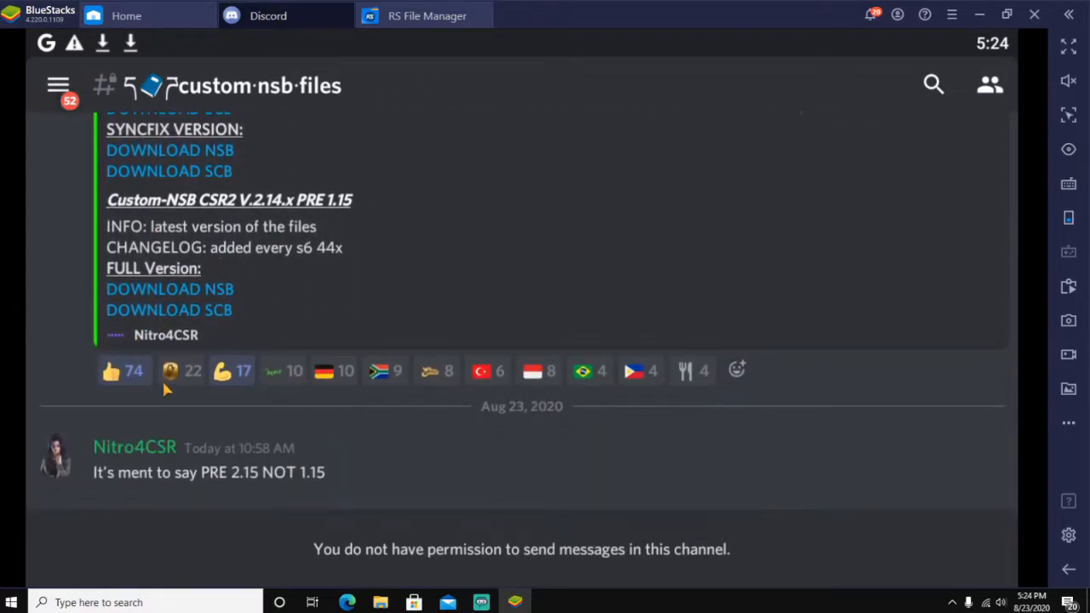
{"action": "mouse_move", "coordinate": [189, 384]}
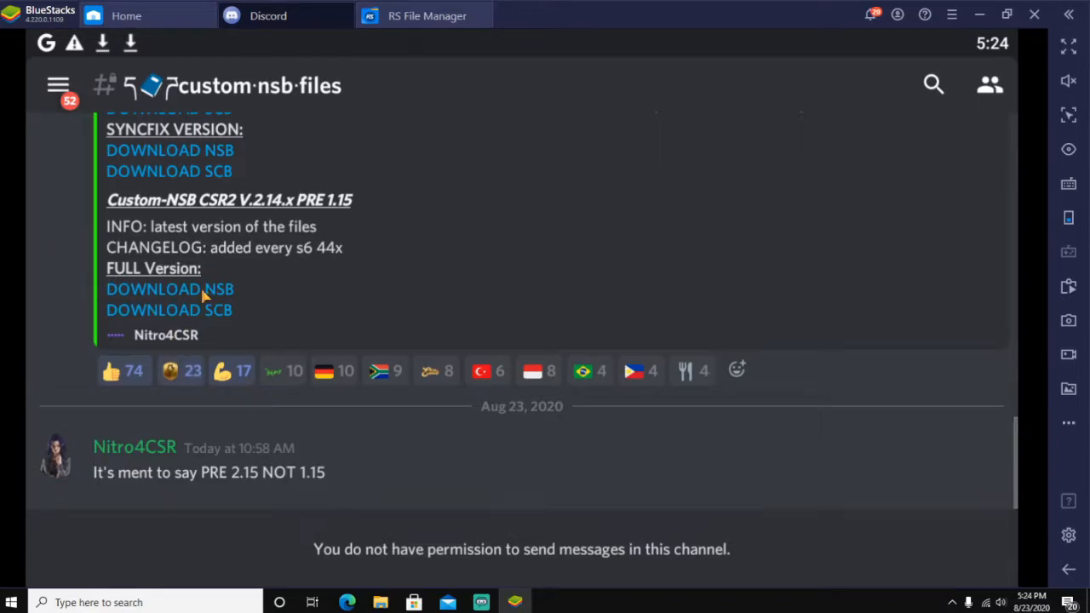
{"action": "left_click", "coordinate": [169, 289]}
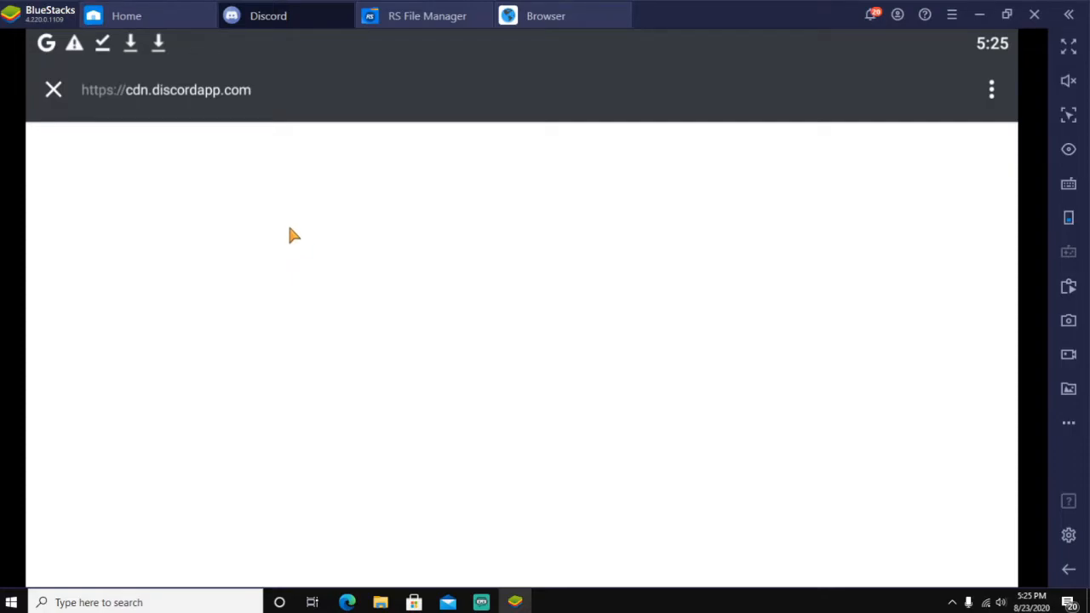
{"action": "mouse_move", "coordinate": [311, 377]}
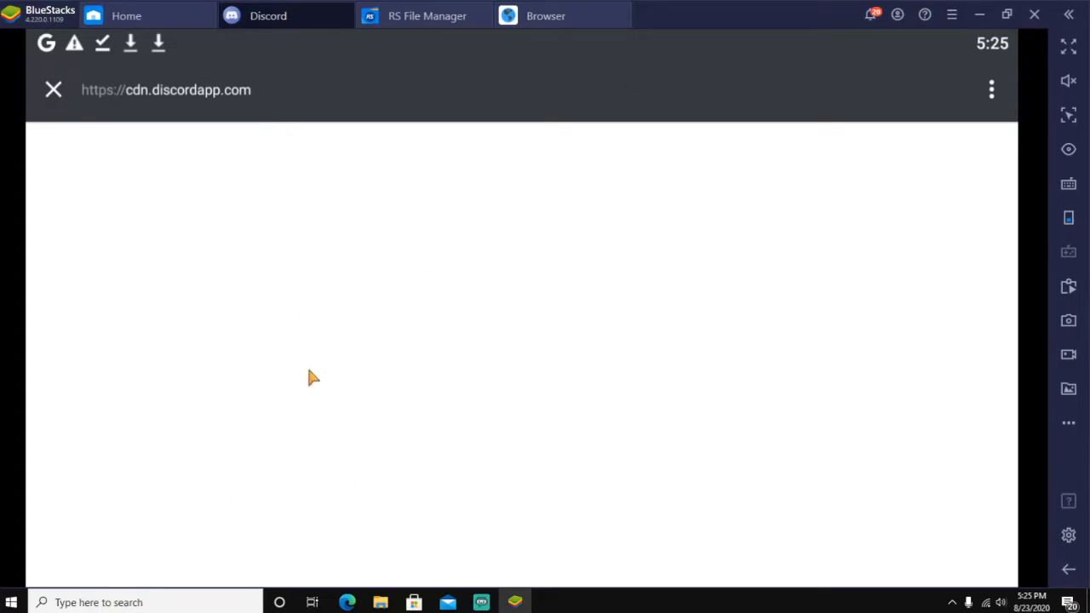
{"action": "mouse_move", "coordinate": [545, 15]}
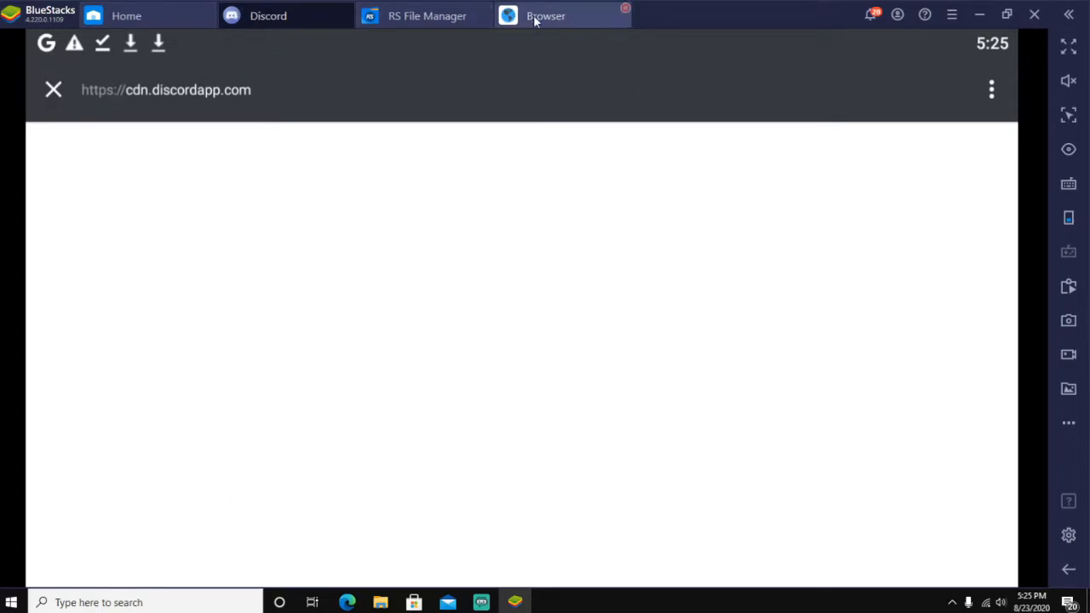
- Return to Discord and download the full-version SCB file
{"action": "left_click", "coordinate": [626, 8]}
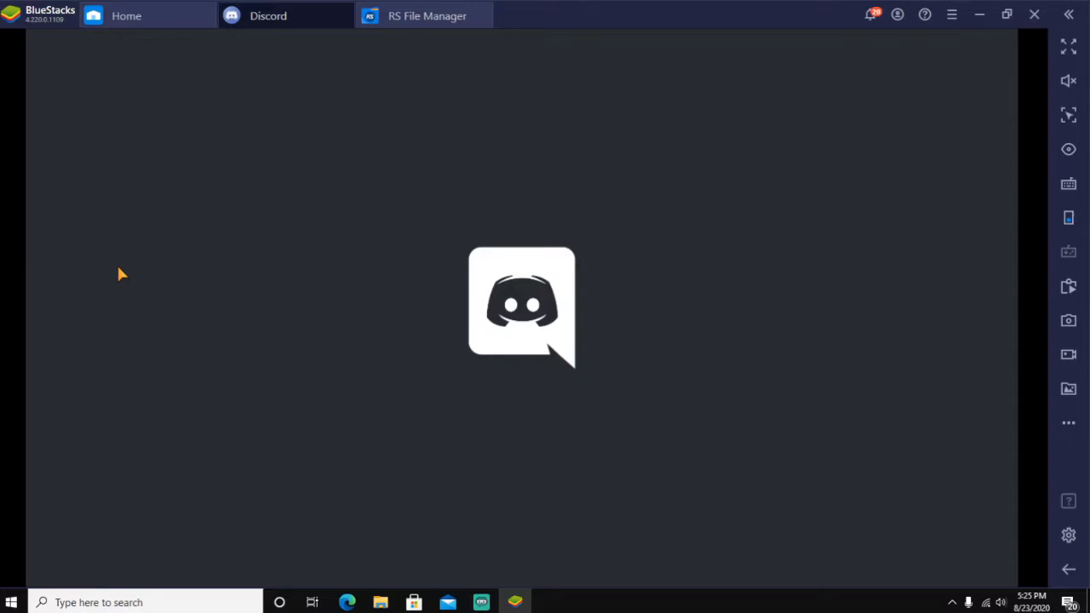
{"action": "mouse_move", "coordinate": [119, 288]}
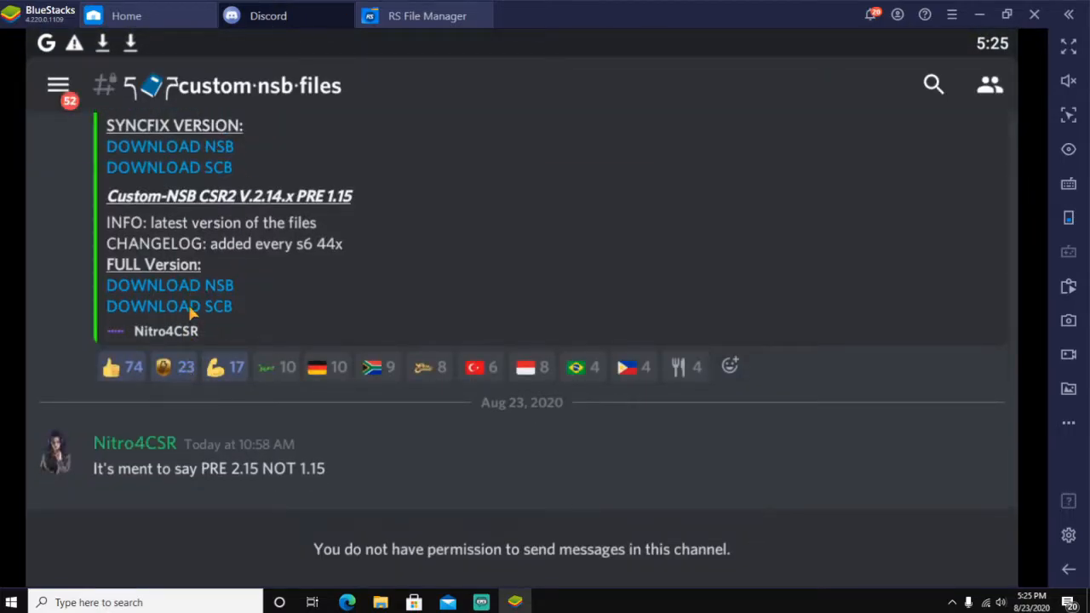
{"action": "left_click", "coordinate": [168, 306]}
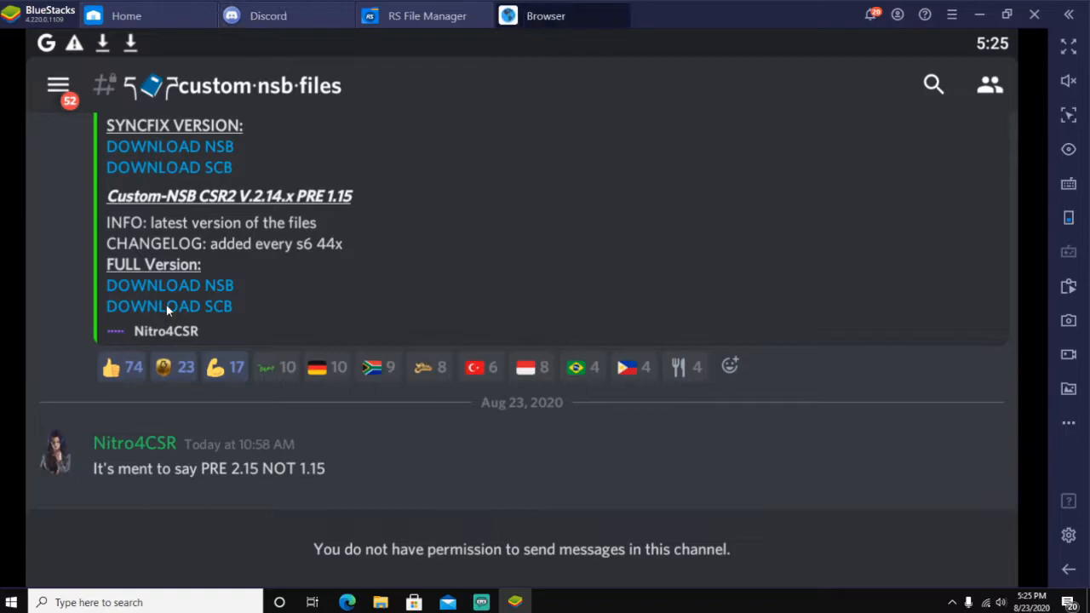
{"action": "left_click", "coordinate": [168, 305]}
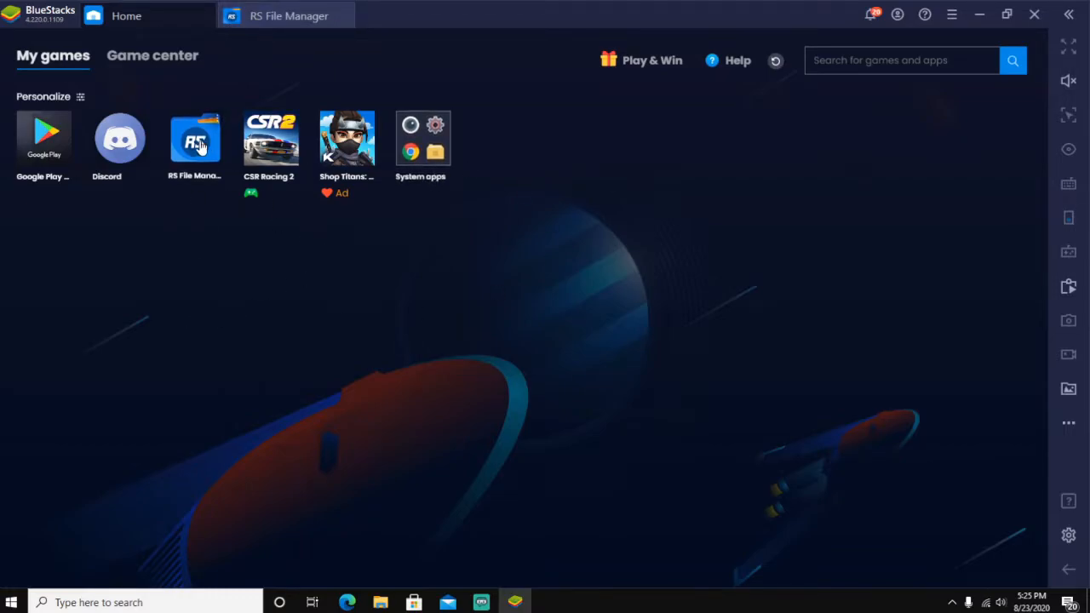
- Open RS File Manager at the internal storage Download folder holding scb and nsb
{"action": "left_click", "coordinate": [195, 139]}
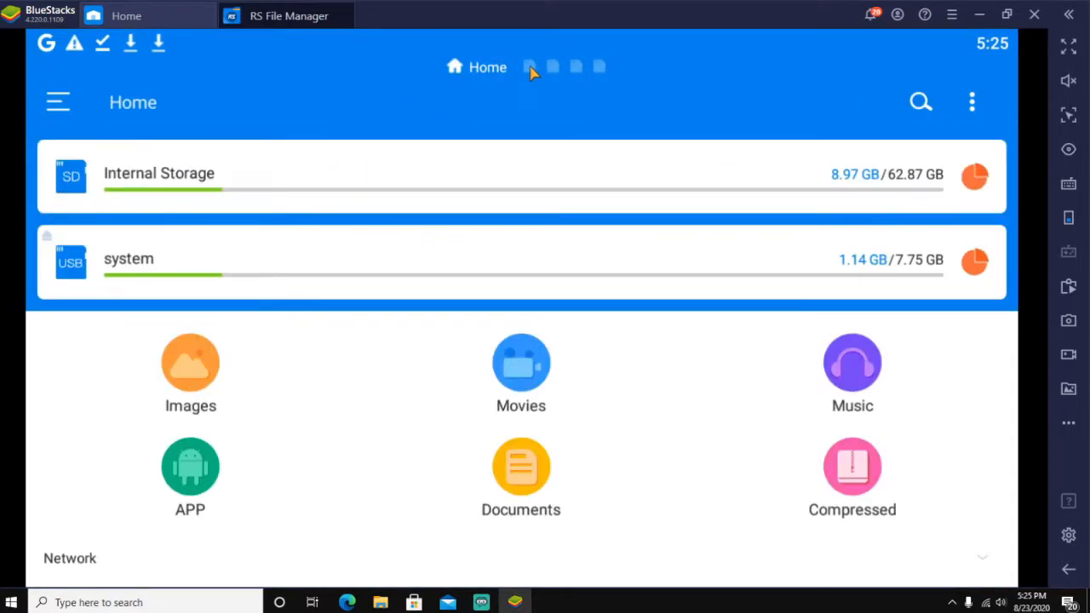
{"action": "mouse_move", "coordinate": [234, 373]}
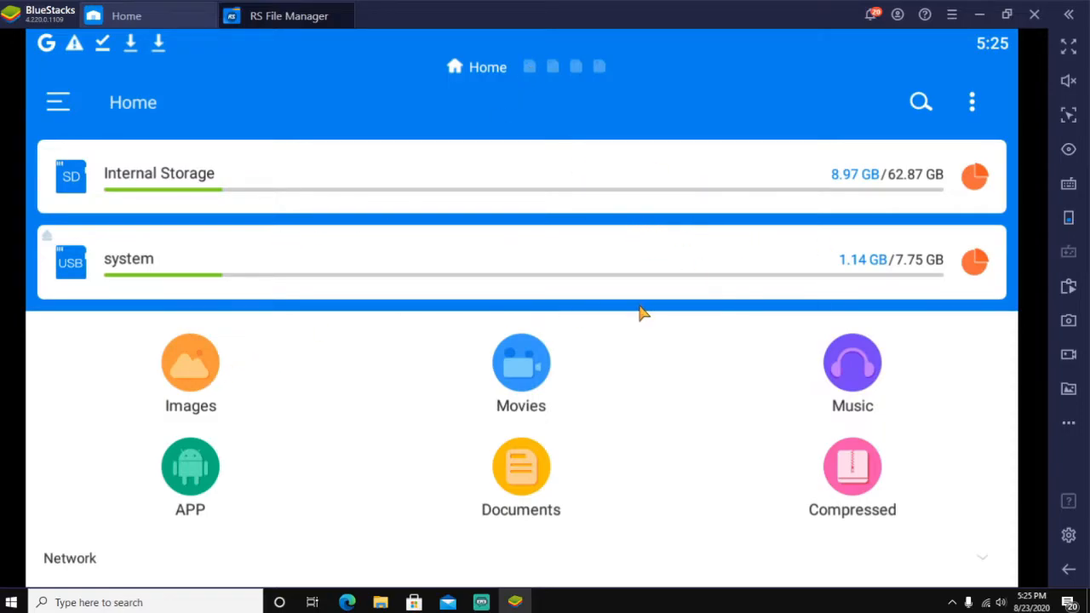
{"action": "mouse_move", "coordinate": [645, 307]}
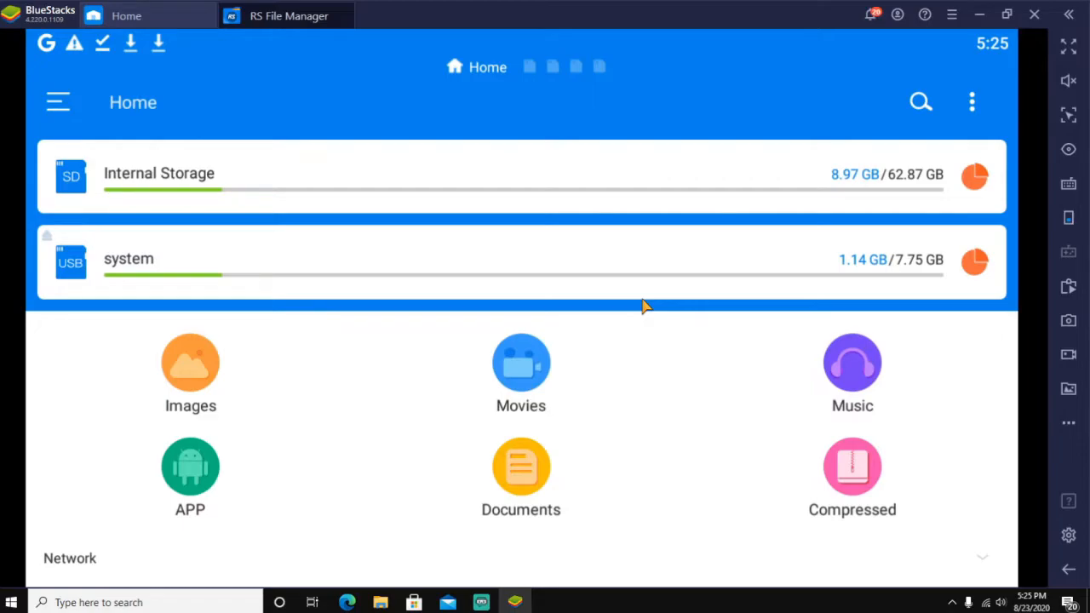
{"action": "mouse_move", "coordinate": [596, 179]}
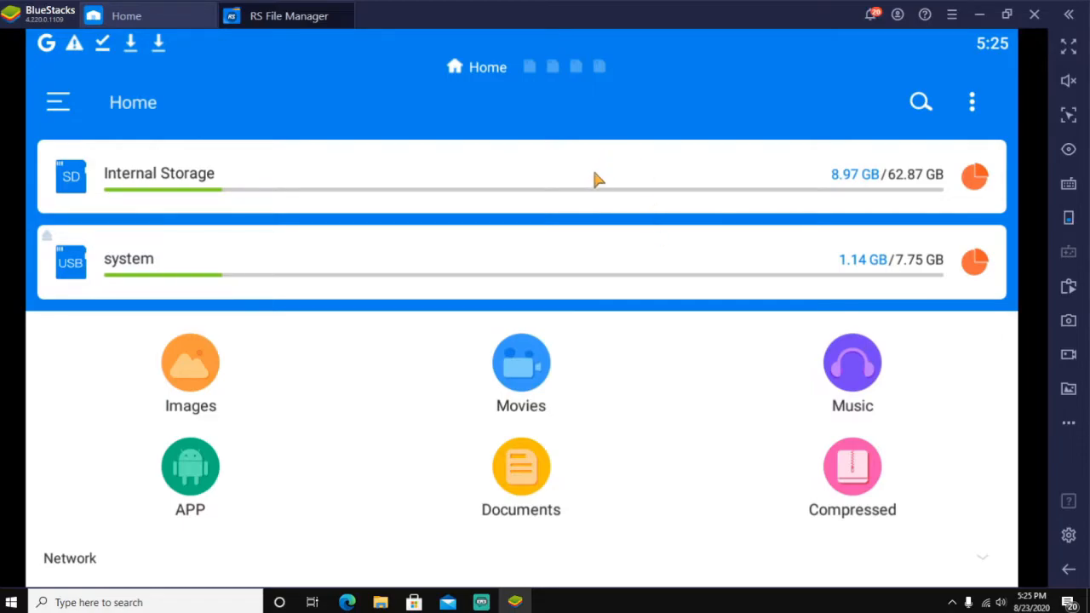
{"action": "mouse_move", "coordinate": [564, 168]}
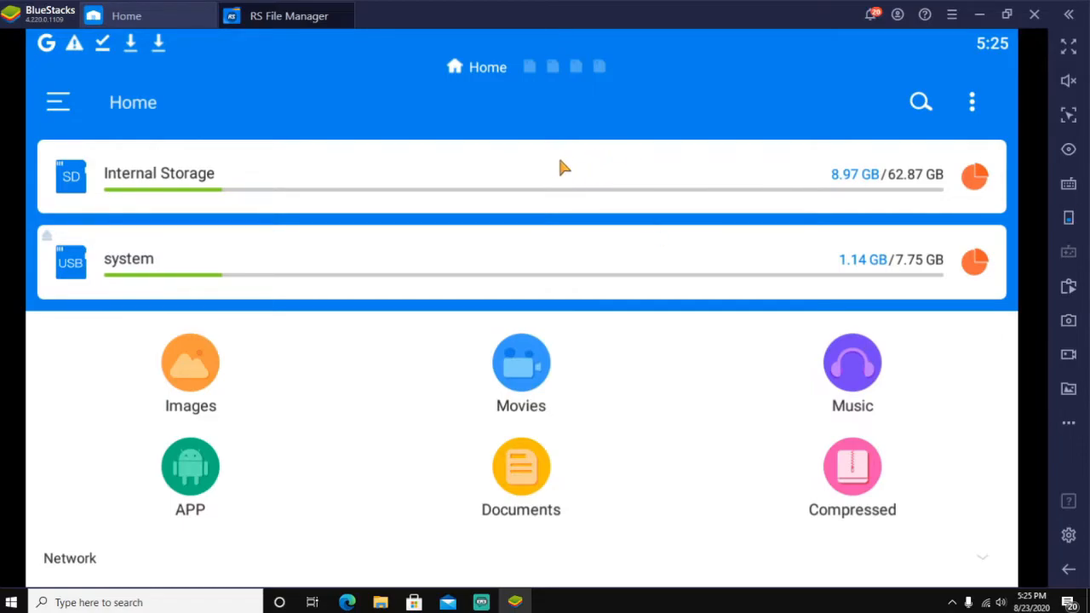
{"action": "mouse_move", "coordinate": [580, 182]}
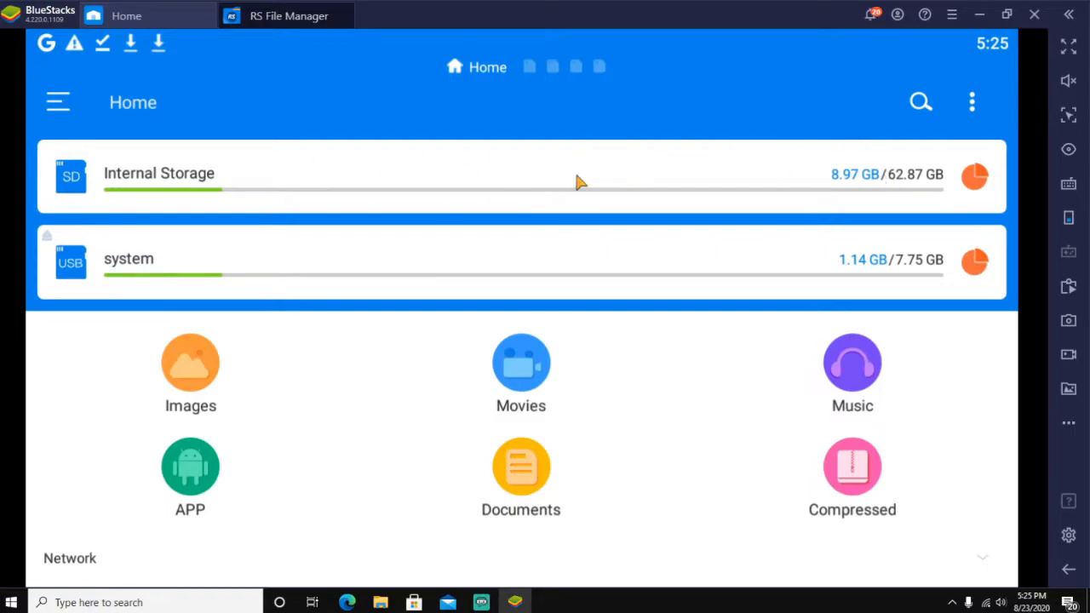
{"action": "mouse_move", "coordinate": [290, 182]}
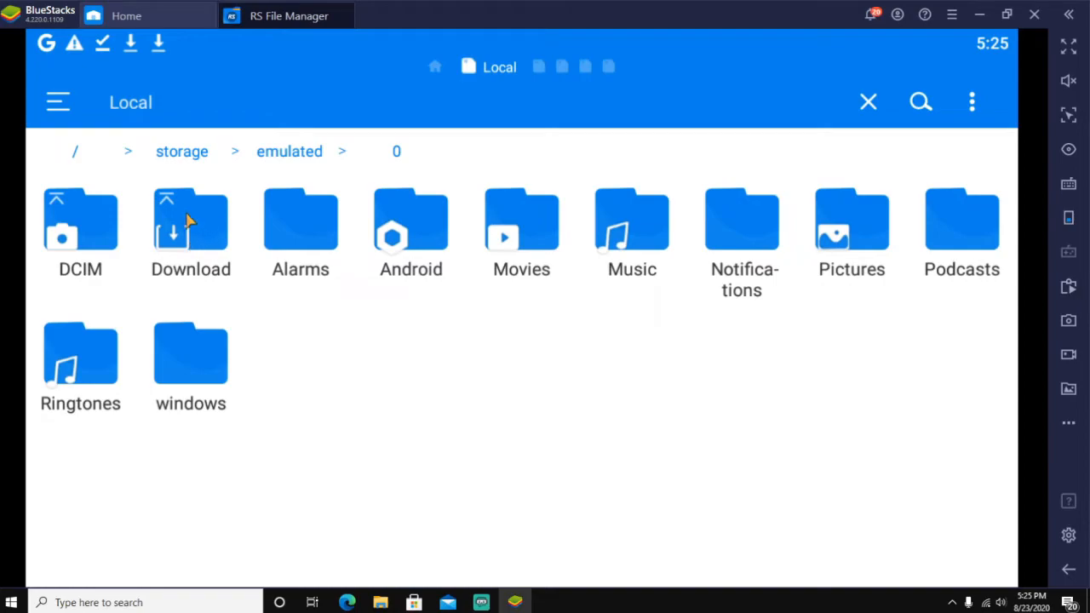
{"action": "double_click", "coordinate": [191, 220]}
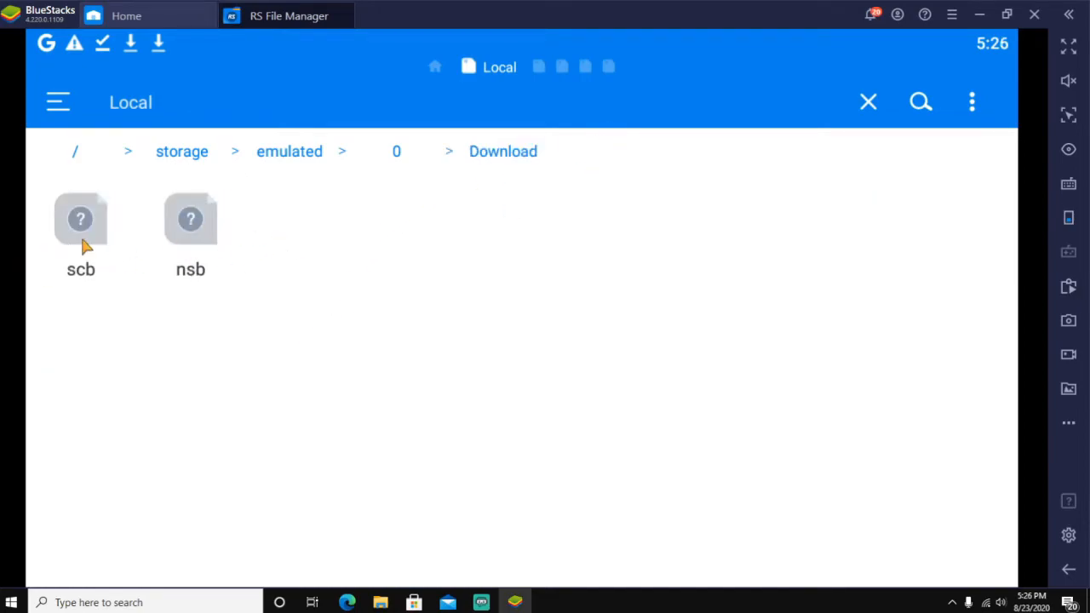
{"action": "mouse_move", "coordinate": [337, 389]}
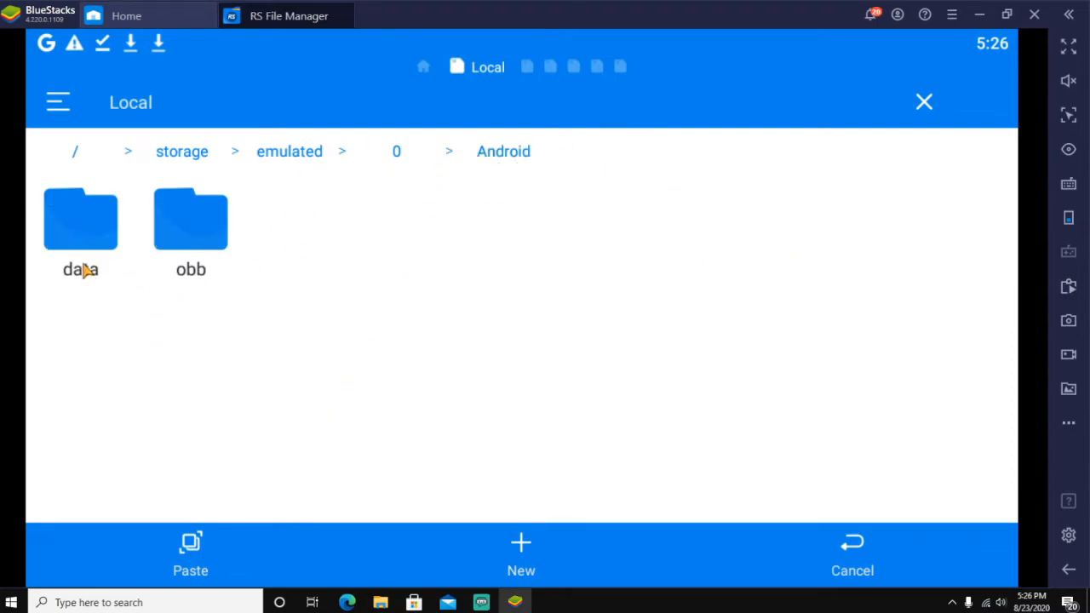
{"action": "mouse_move", "coordinate": [34, 256]}
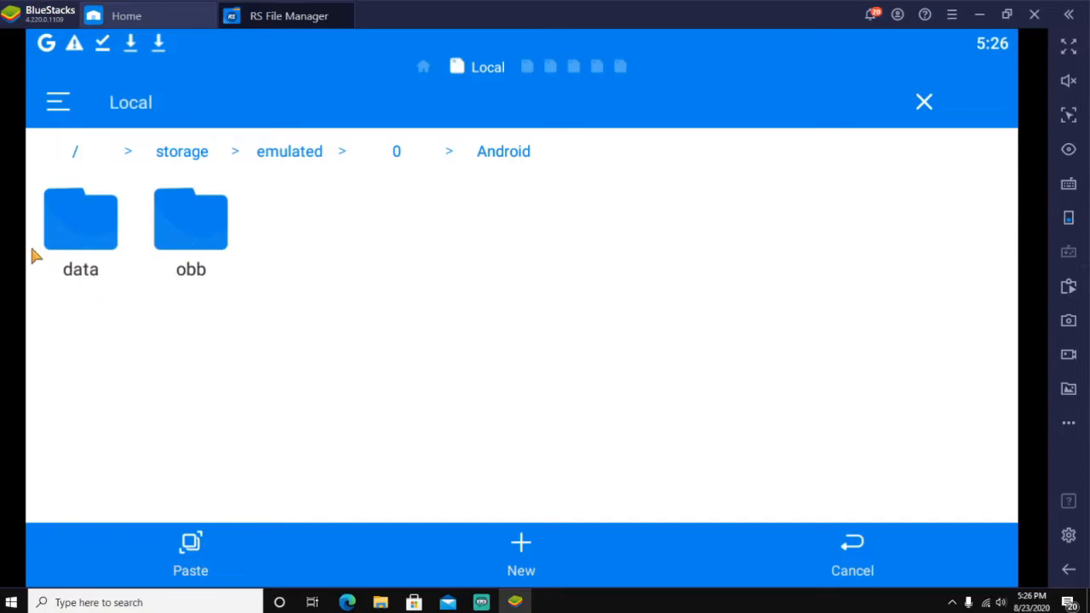
- Navigate through data and com.naturalmotion into the game's files folder
{"action": "double_click", "coordinate": [80, 230]}
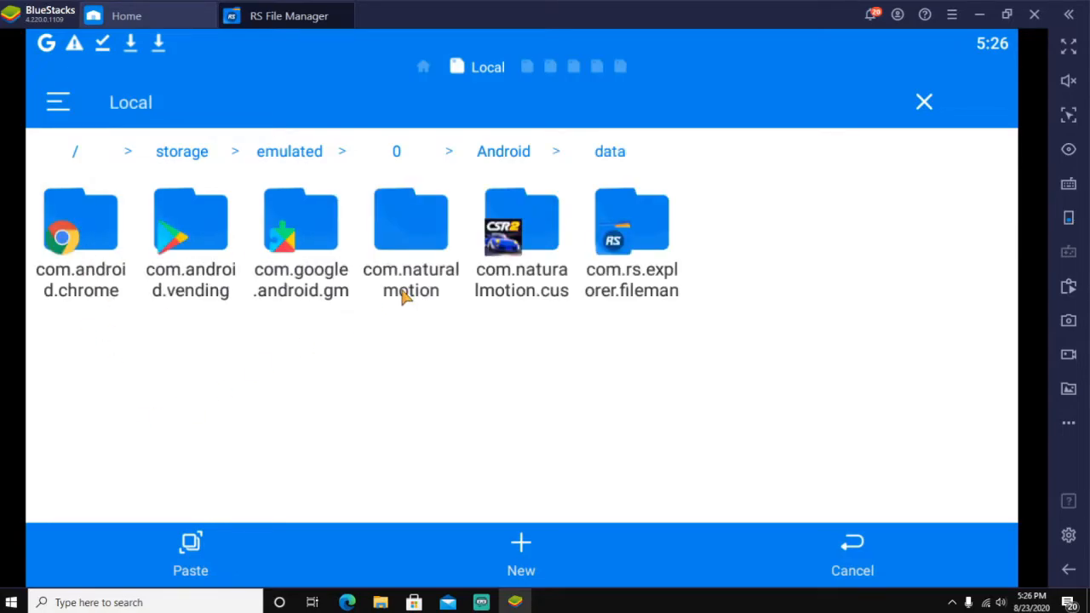
{"action": "mouse_move", "coordinate": [47, 264]}
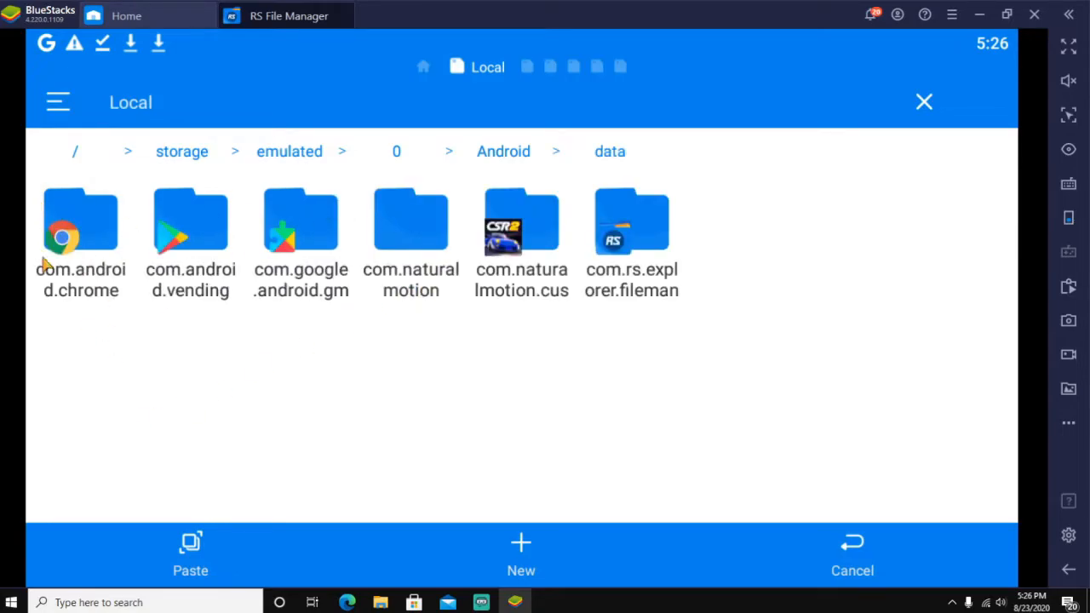
{"action": "mouse_move", "coordinate": [332, 251]}
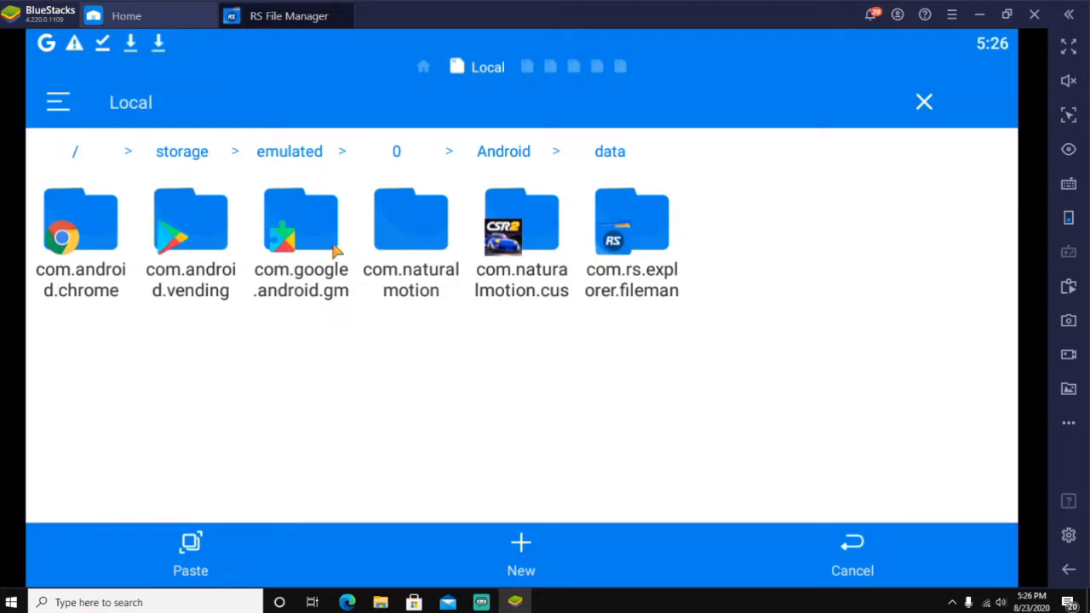
{"action": "double_click", "coordinate": [410, 221]}
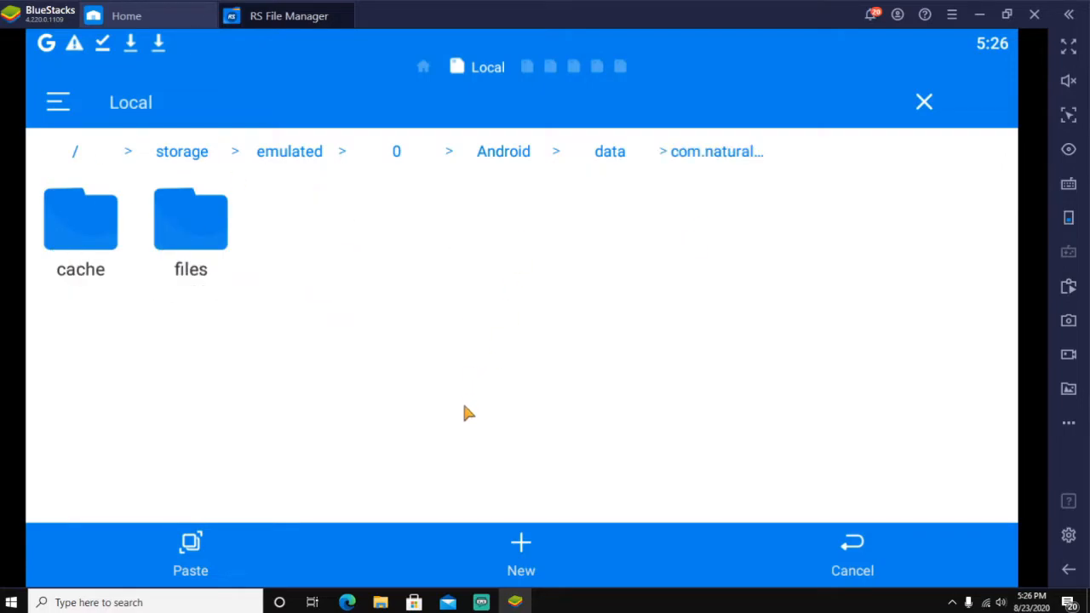
{"action": "mouse_move", "coordinate": [140, 311]}
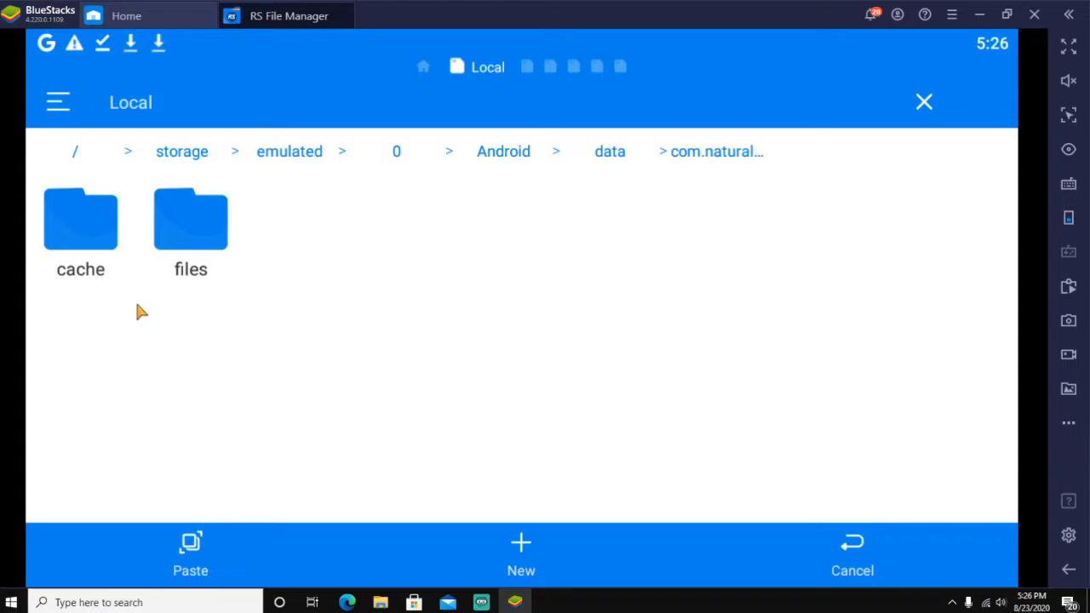
{"action": "mouse_move", "coordinate": [72, 288]}
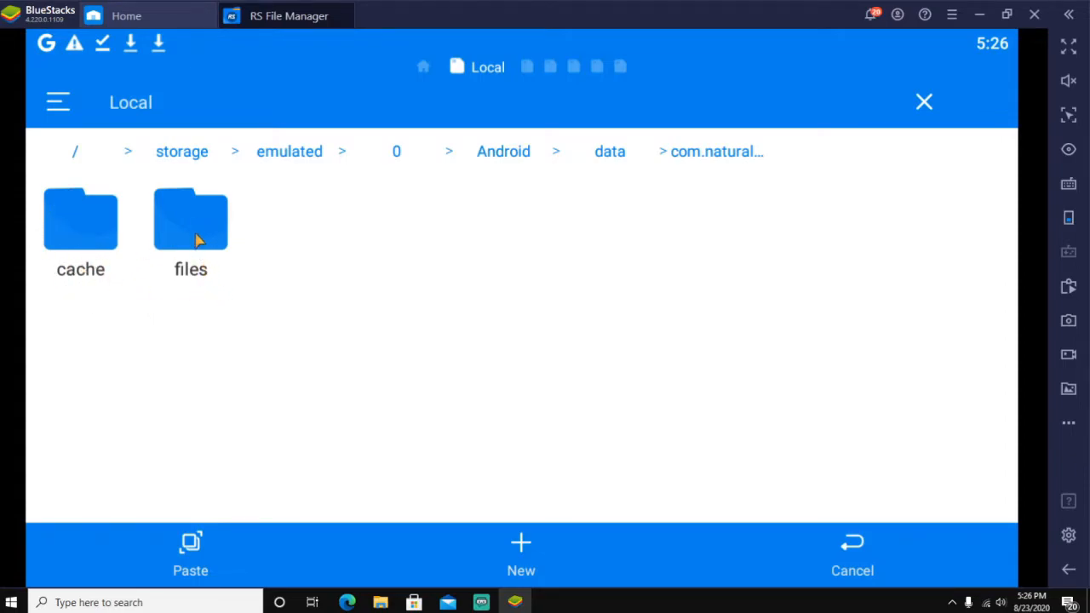
{"action": "double_click", "coordinate": [191, 219]}
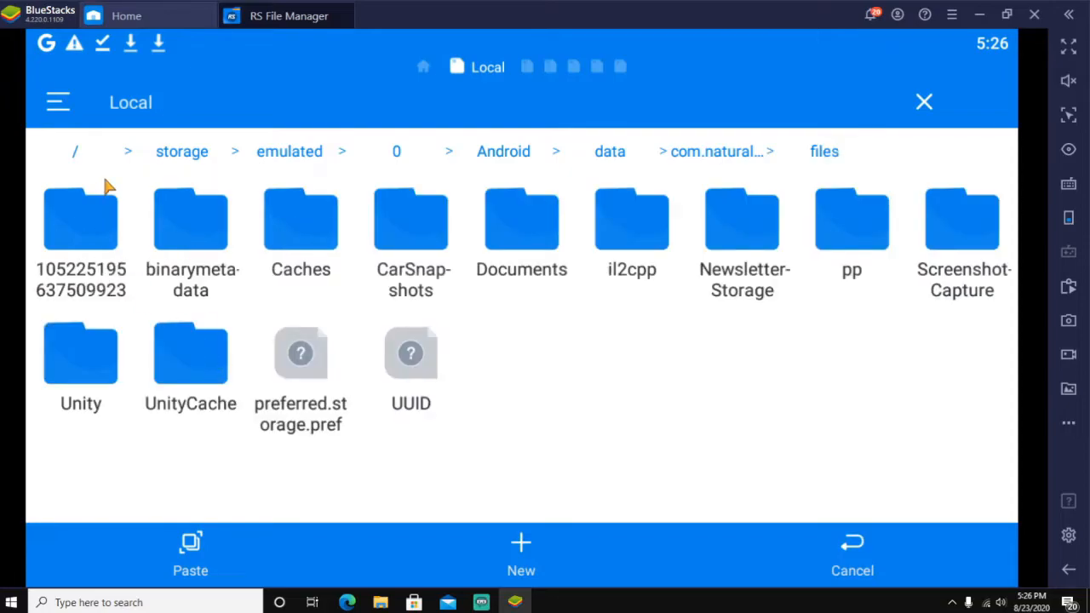
{"action": "mouse_move", "coordinate": [545, 271]}
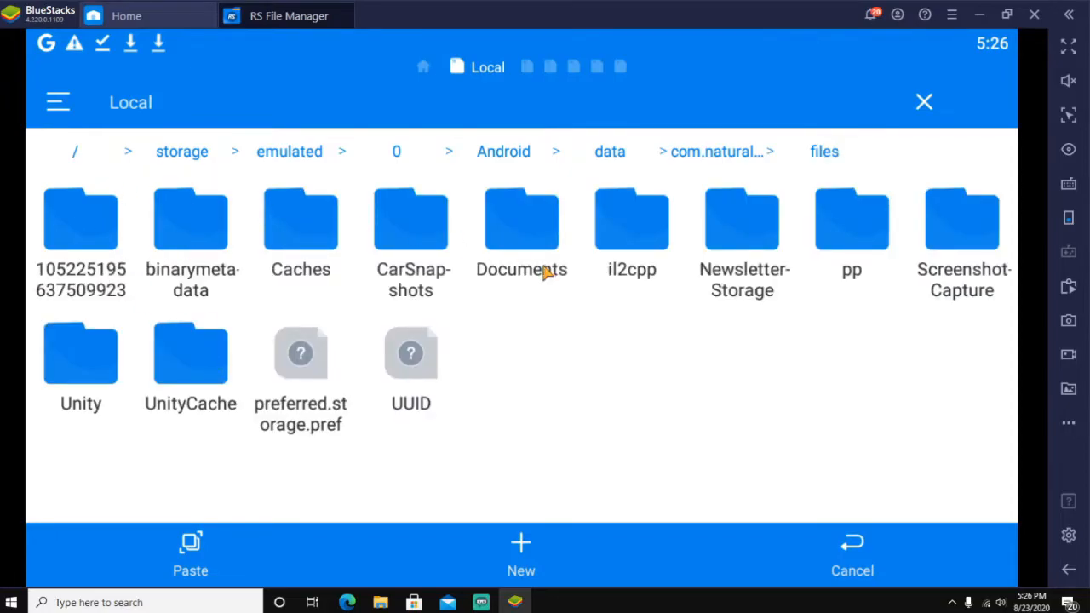
{"action": "mouse_move", "coordinate": [851, 286]}
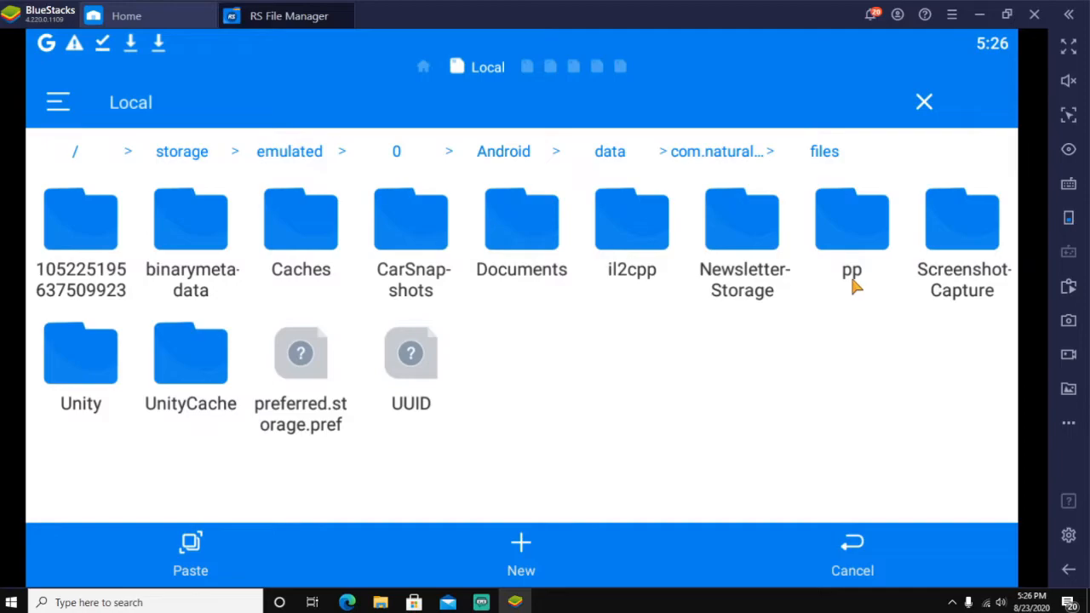
{"action": "mouse_move", "coordinate": [851, 230]}
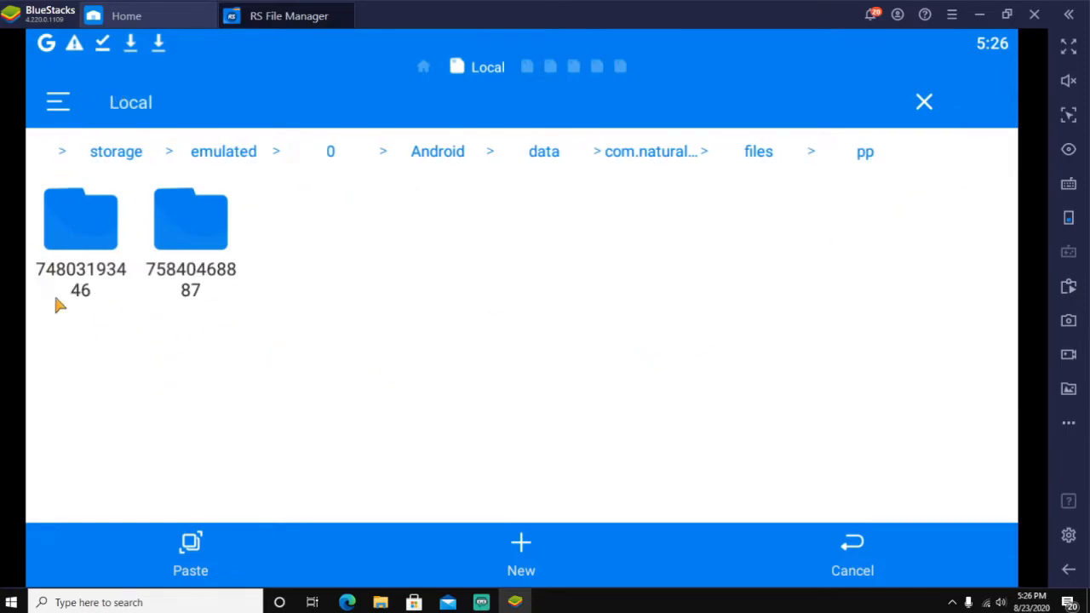
{"action": "mouse_move", "coordinate": [146, 332]}
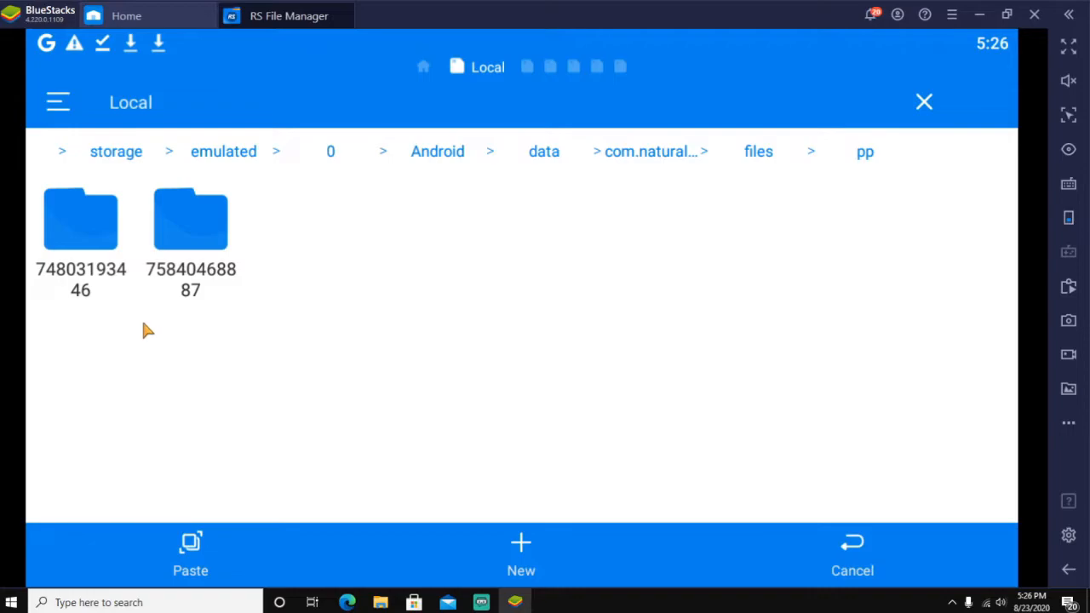
{"action": "mouse_move", "coordinate": [545, 587]}
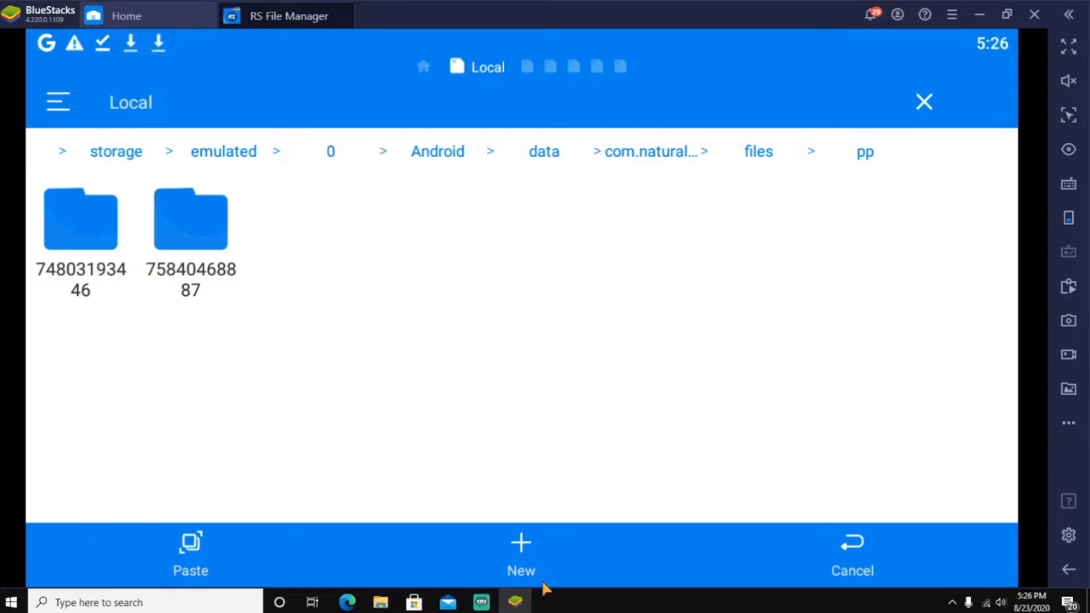
- Create a folder named temp and paste the scb and nsb files into it
{"action": "left_click", "coordinate": [520, 554]}
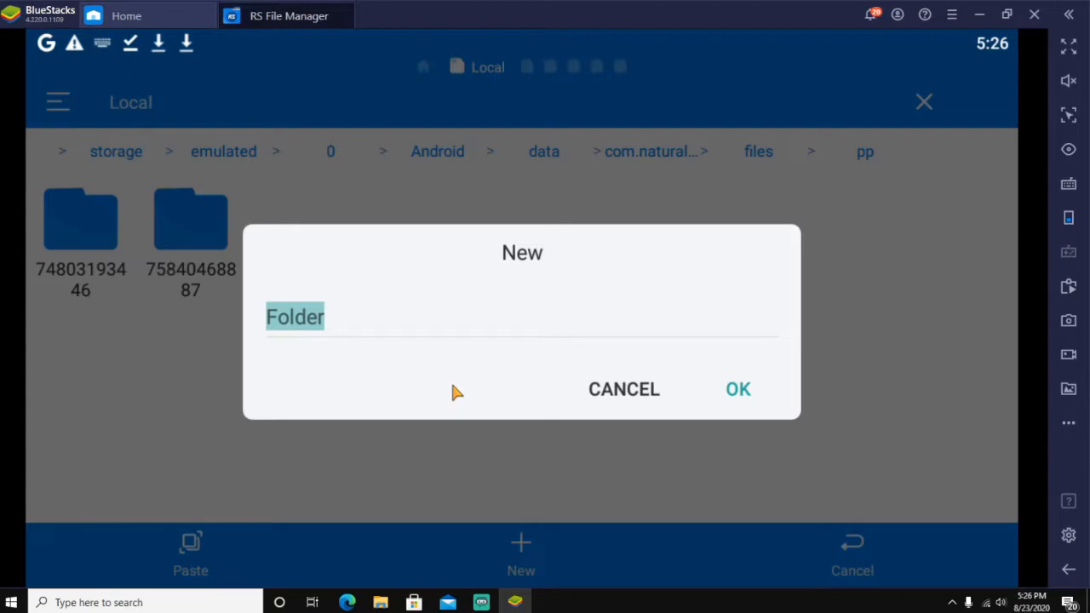
{"action": "type", "text": "temp"}
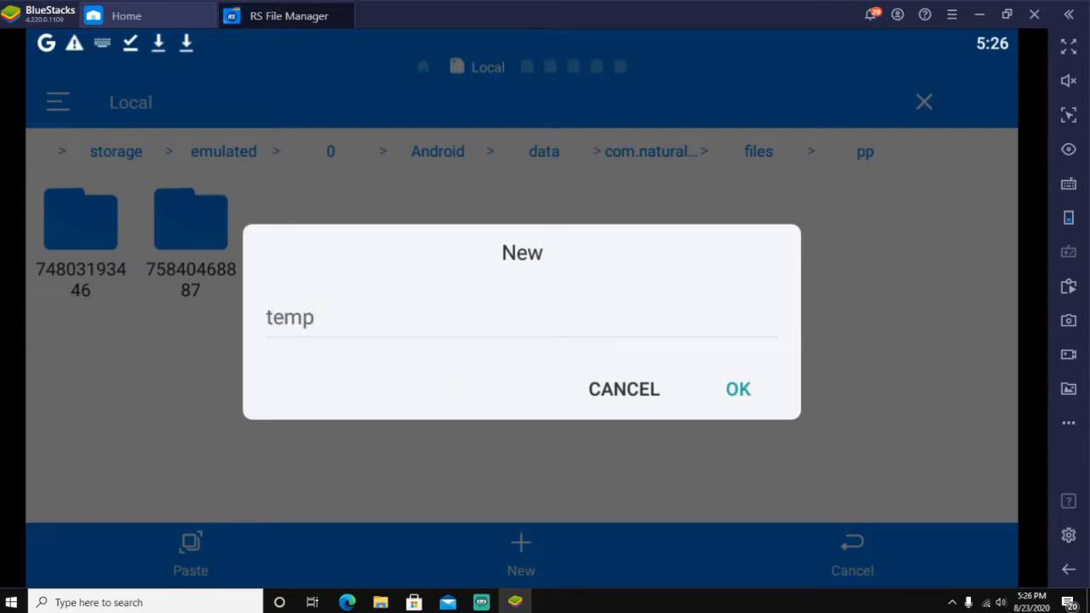
{"action": "left_click", "coordinate": [737, 388]}
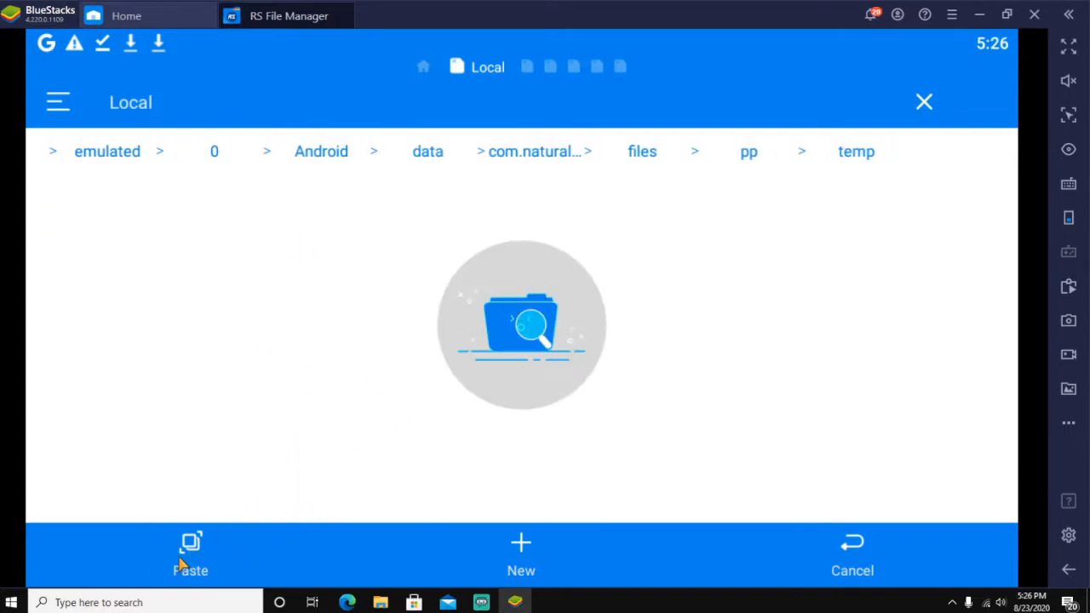
{"action": "left_click", "coordinate": [190, 554]}
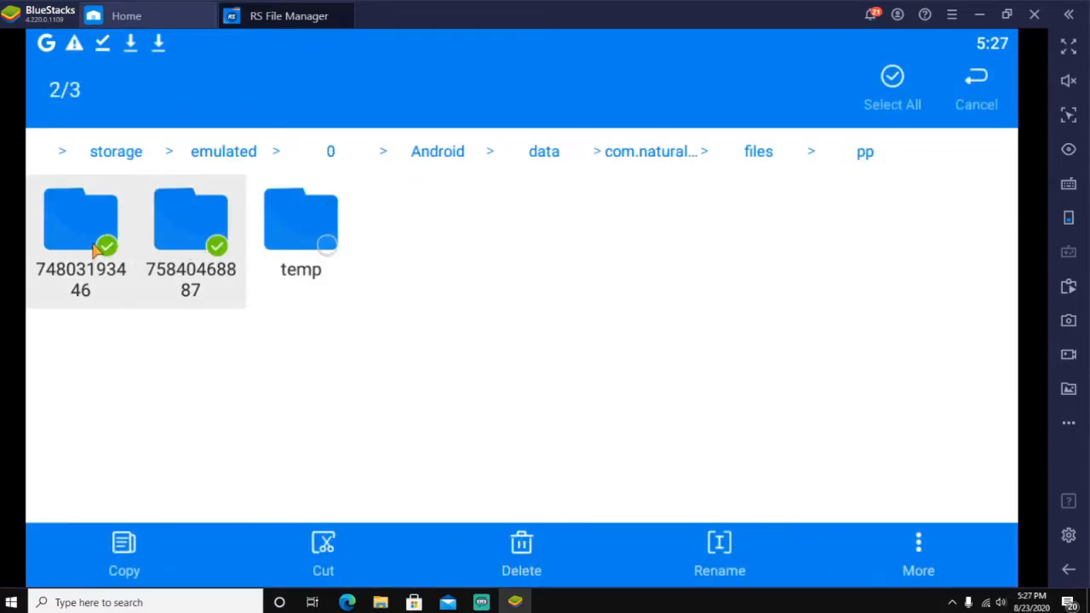
- Delete the two numbered pp folders and the long numbered files folder, then go up to data
{"action": "left_click", "coordinate": [521, 554]}
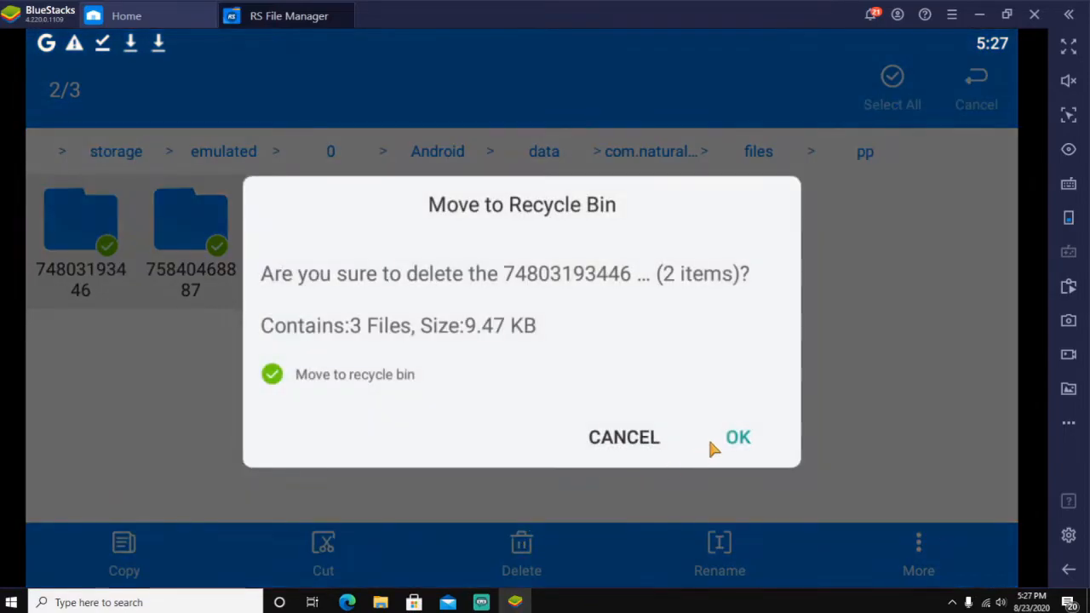
{"action": "left_click", "coordinate": [738, 437]}
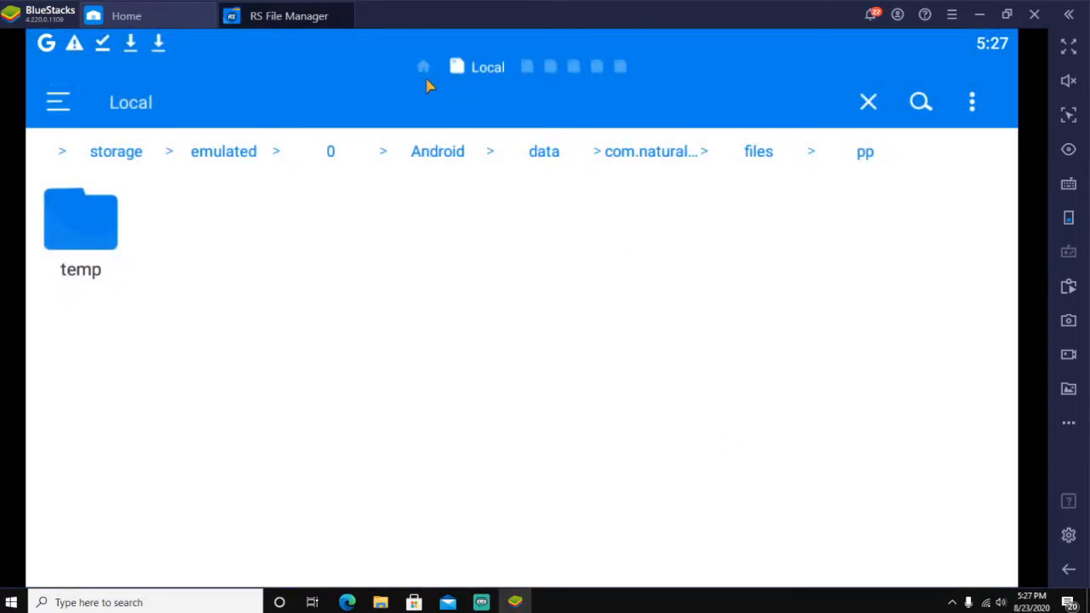
{"action": "mouse_move", "coordinate": [864, 162]}
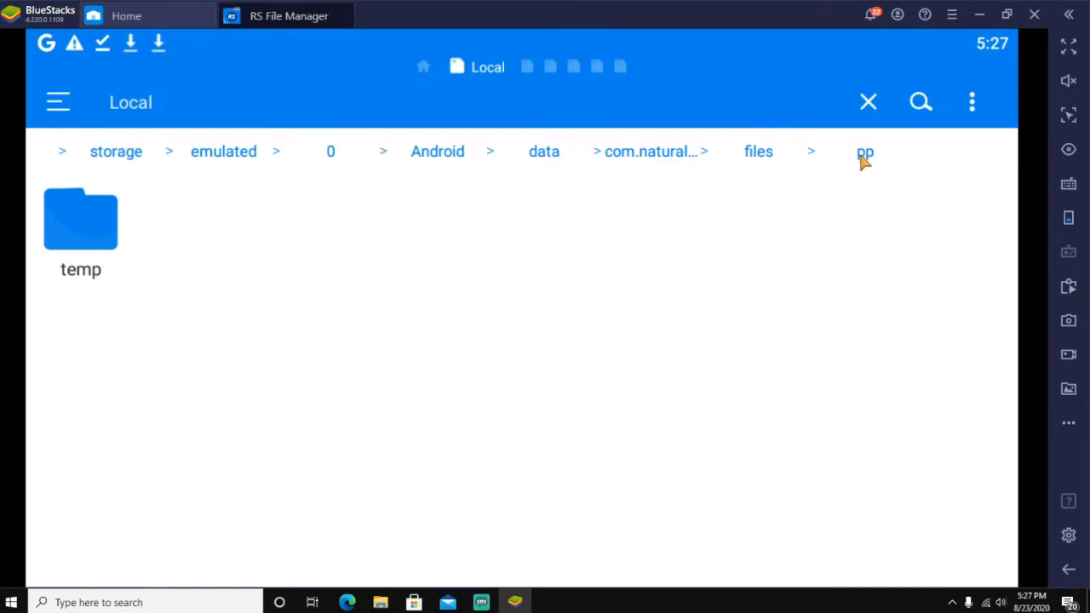
{"action": "left_click", "coordinate": [758, 152]}
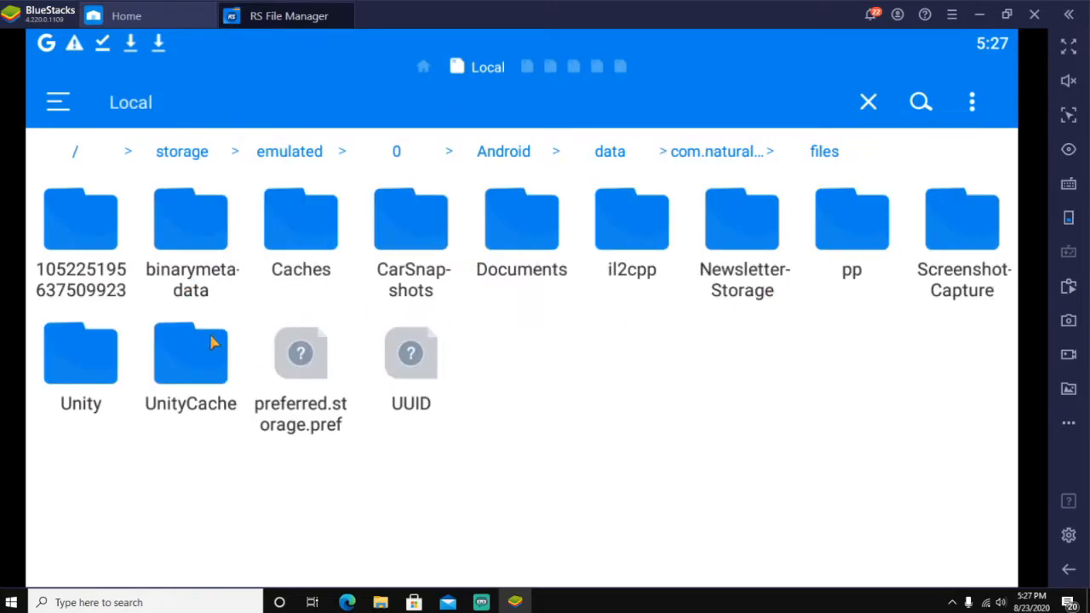
{"action": "mouse_move", "coordinate": [124, 294]}
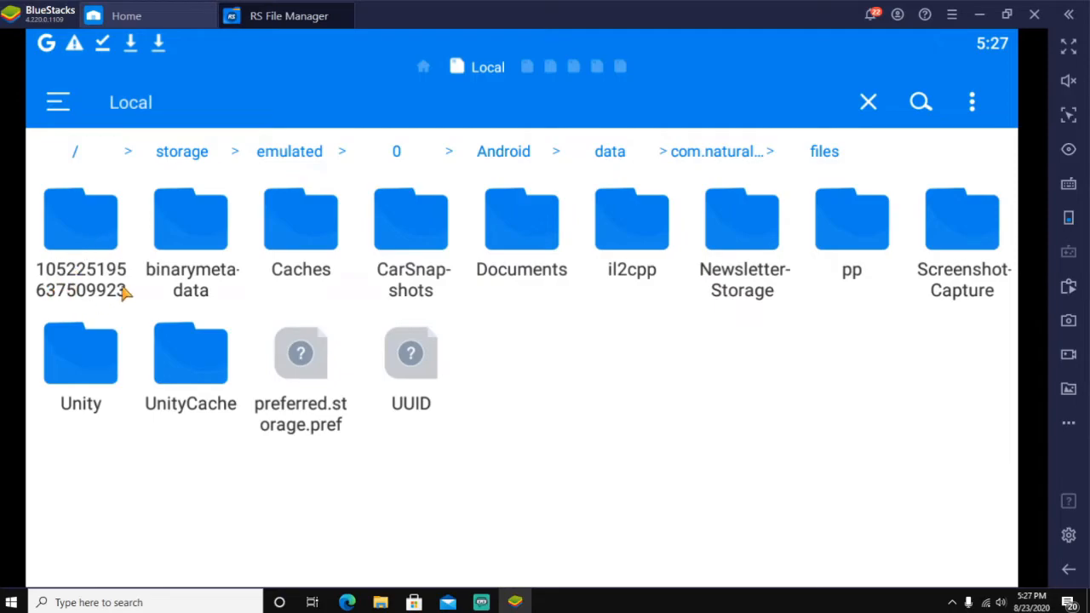
{"action": "left_click", "coordinate": [81, 219]}
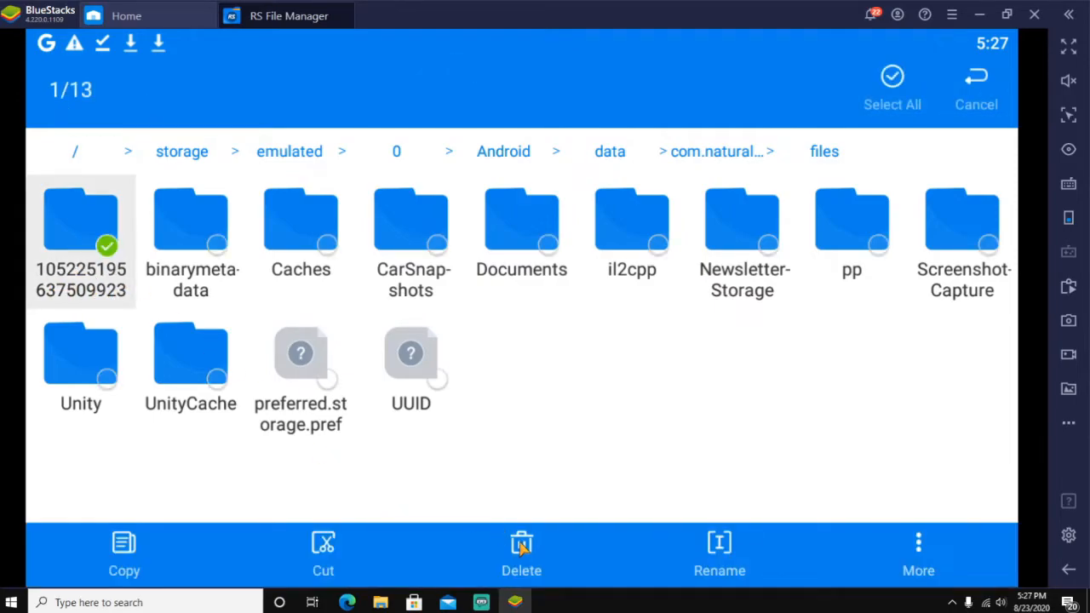
{"action": "left_click", "coordinate": [521, 553]}
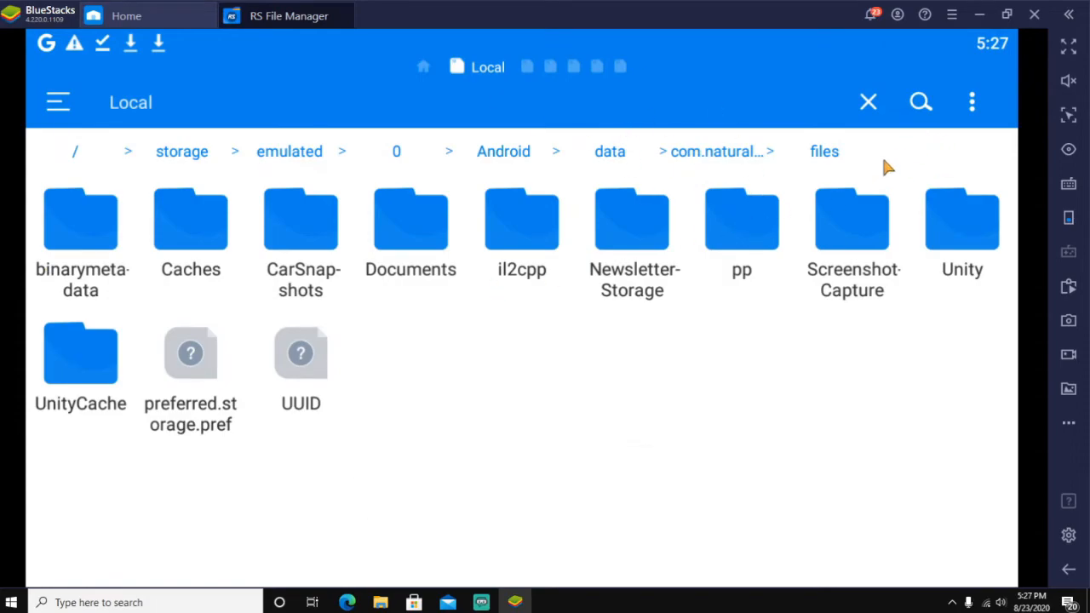
{"action": "left_click", "coordinate": [610, 152]}
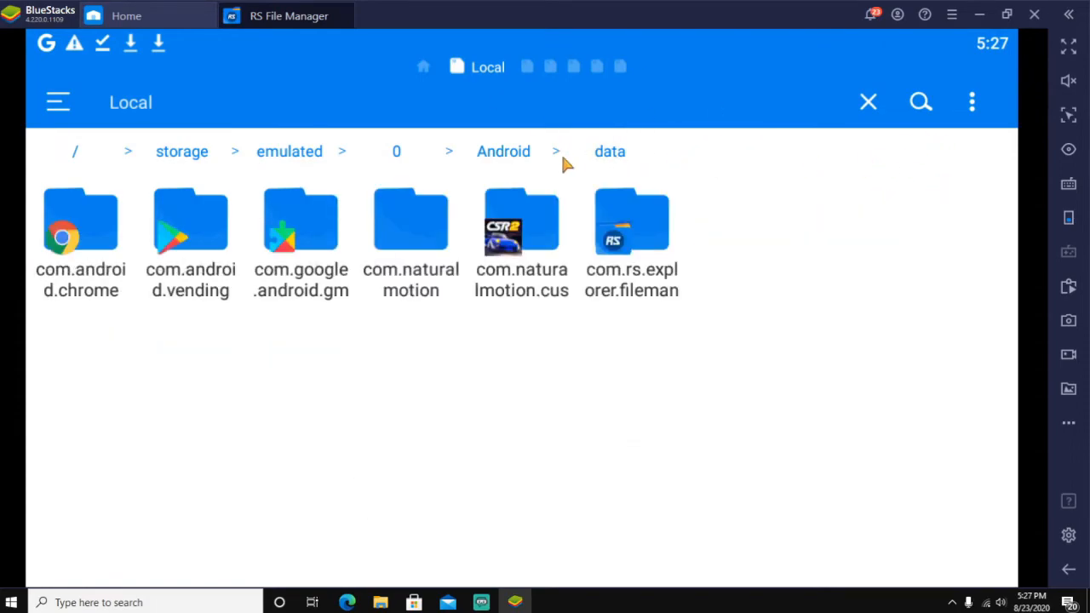
{"action": "left_click", "coordinate": [504, 152]}
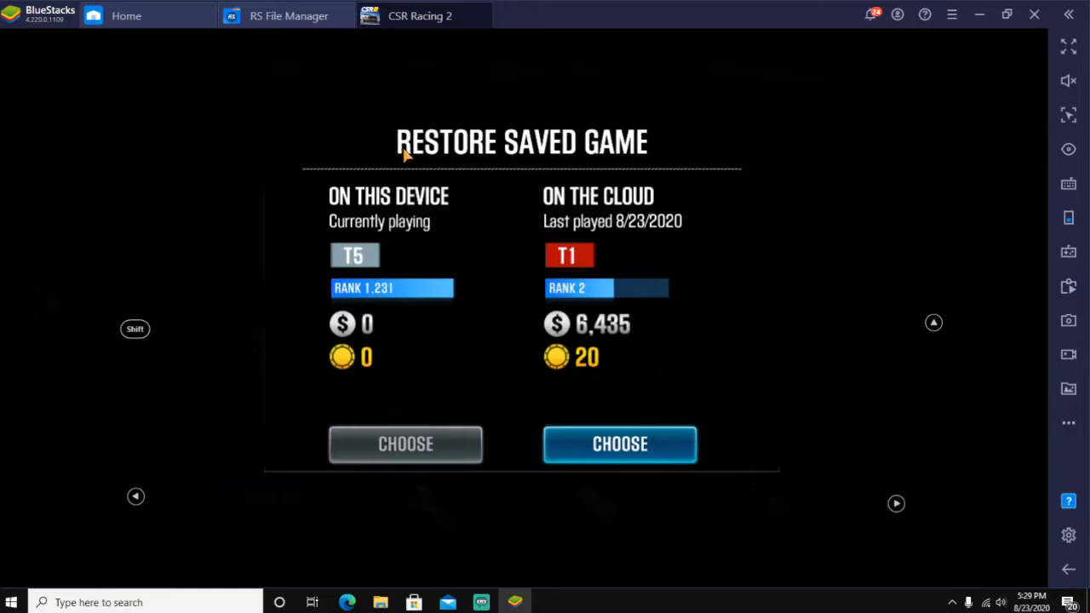
{"action": "mouse_move", "coordinate": [596, 149]}
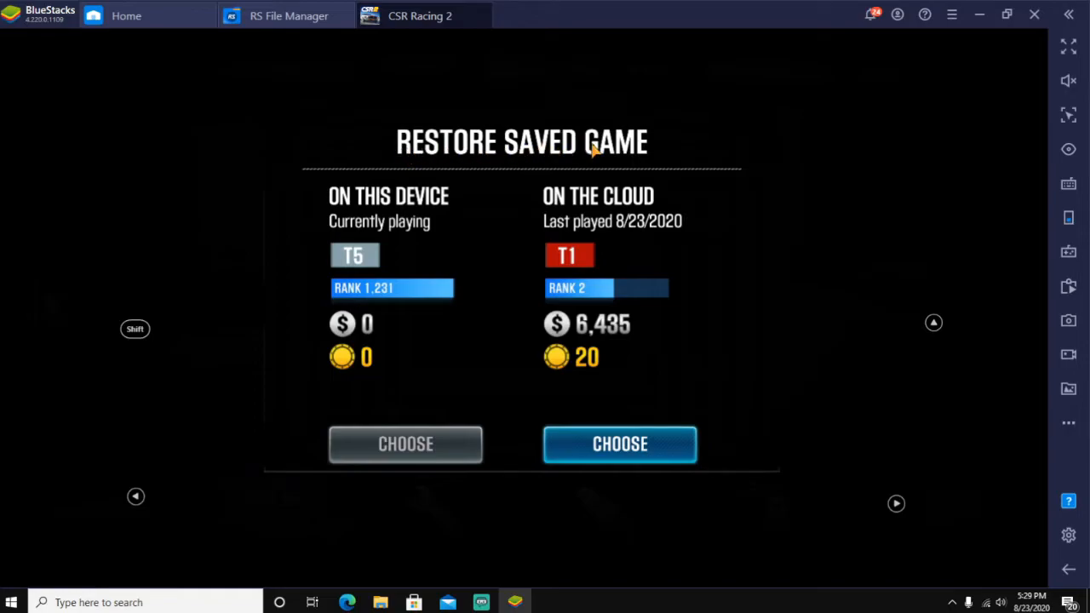
{"action": "mouse_move", "coordinate": [438, 201]}
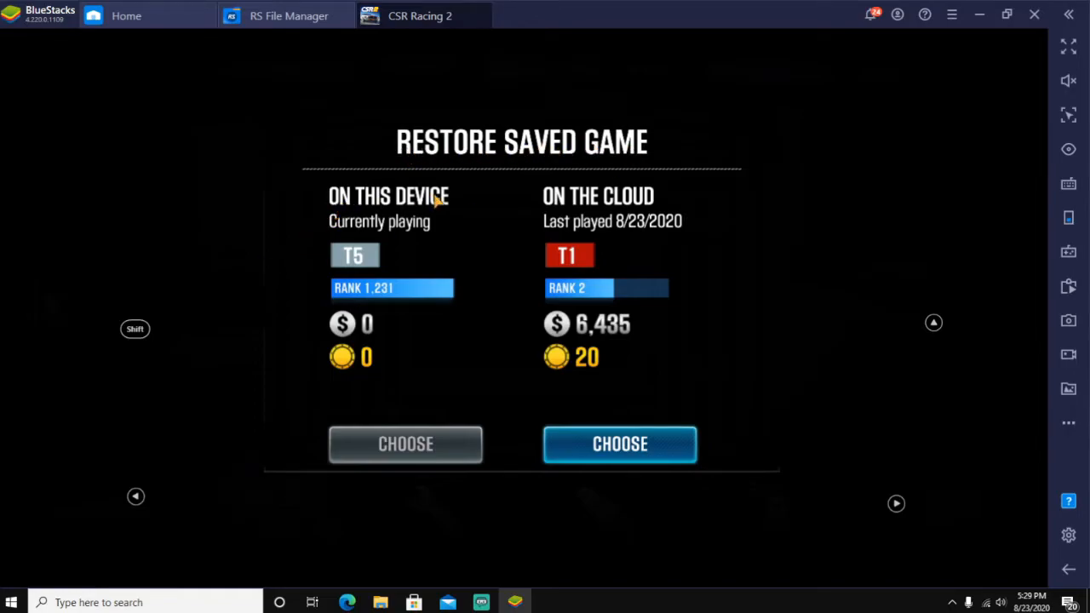
{"action": "mouse_move", "coordinate": [345, 297]}
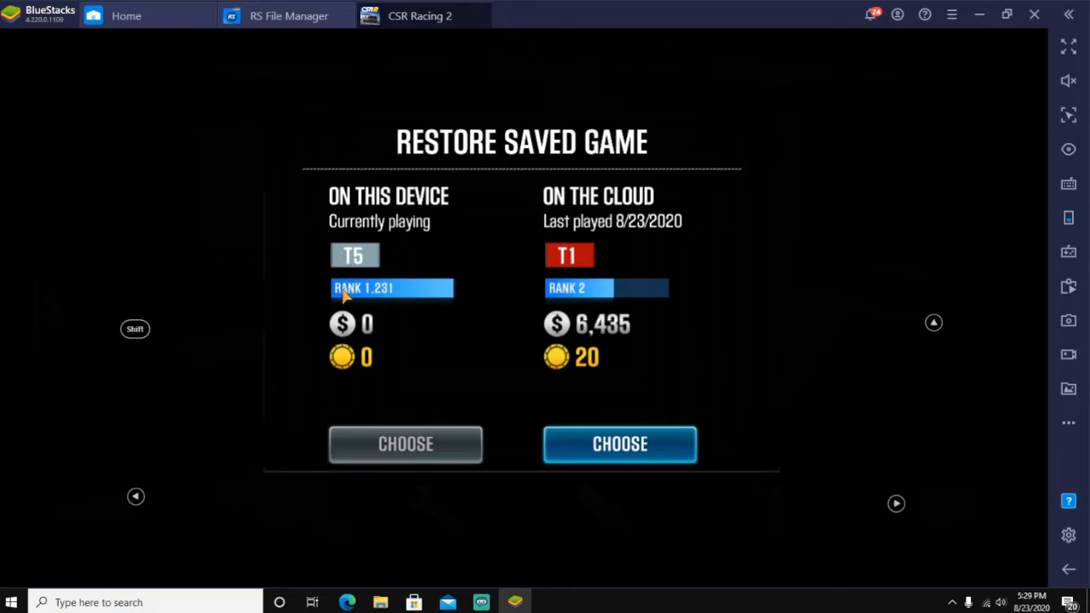
{"action": "mouse_move", "coordinate": [373, 437]}
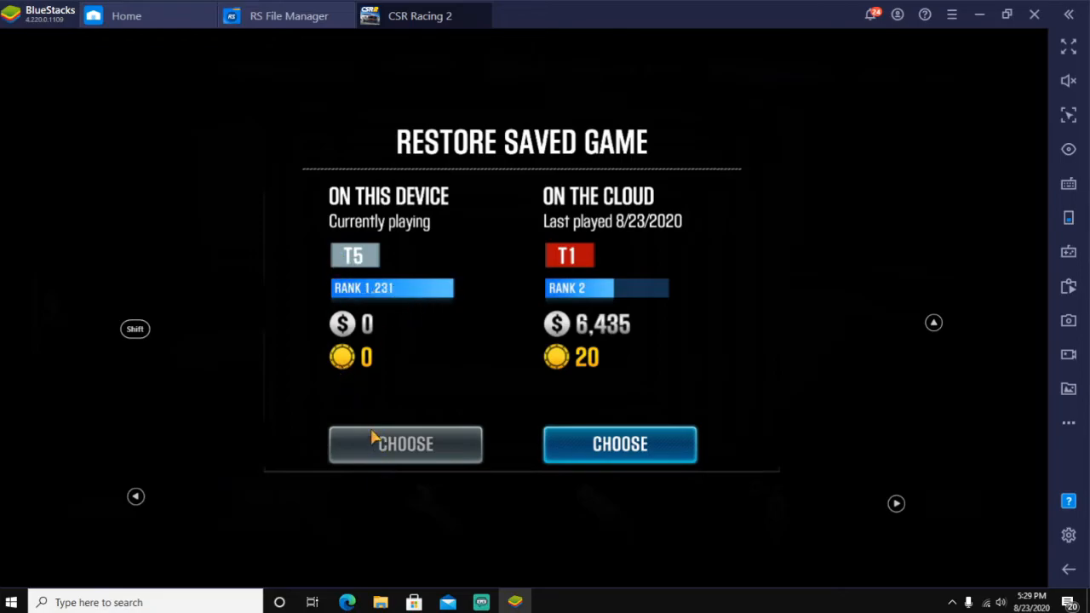
{"action": "mouse_move", "coordinate": [366, 335]}
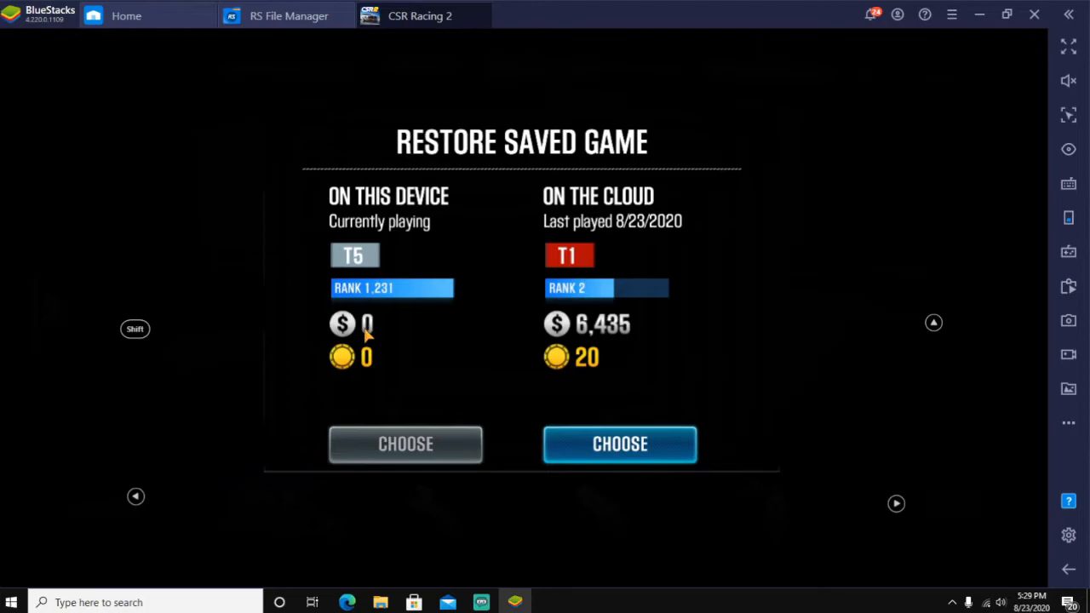
{"action": "mouse_move", "coordinate": [634, 211]}
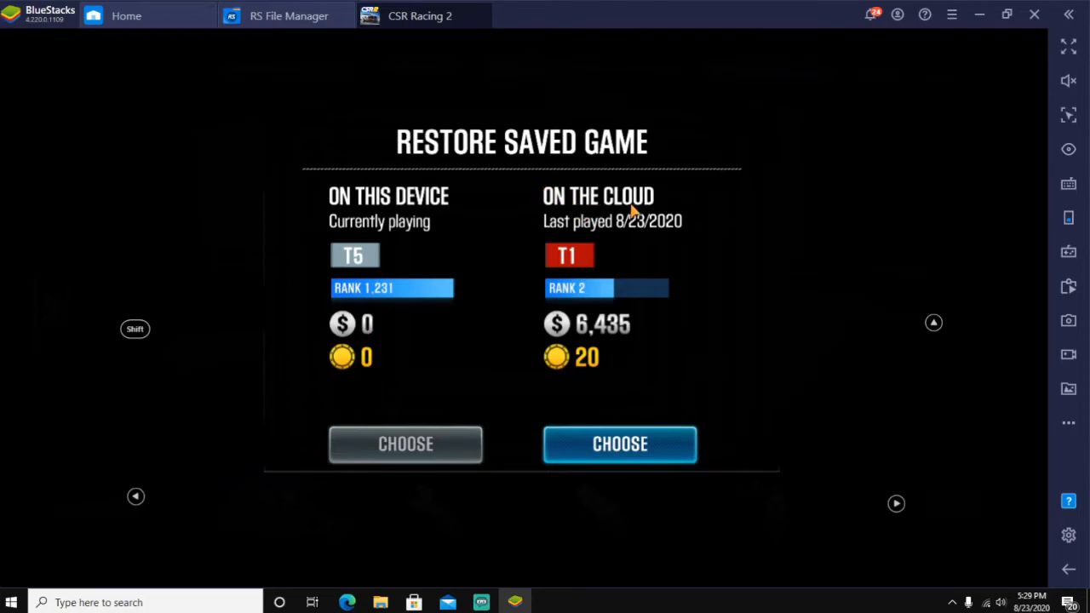
{"action": "mouse_move", "coordinate": [645, 372]}
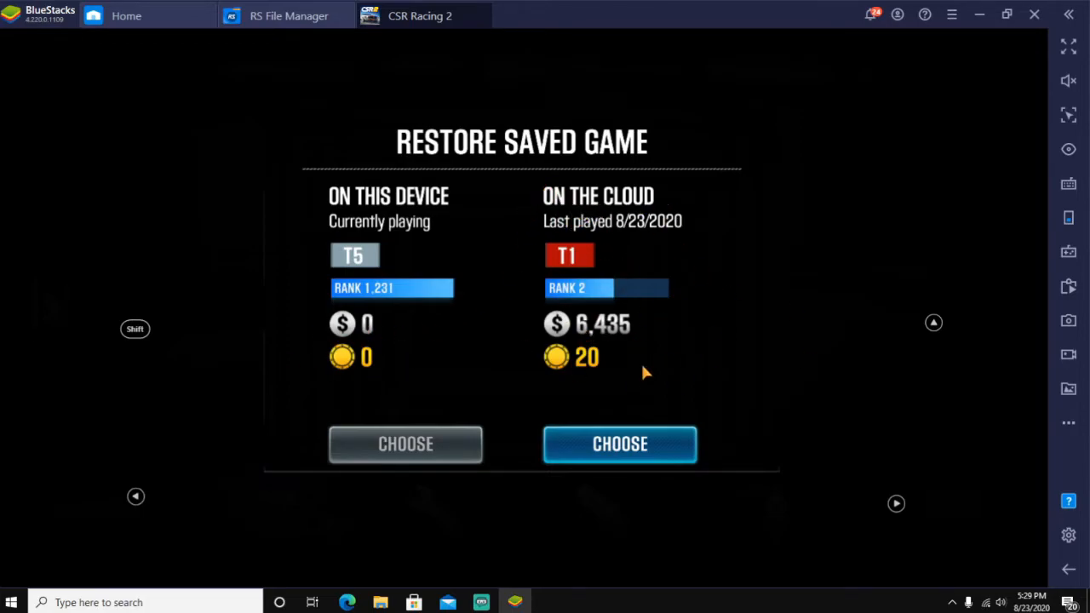
{"action": "mouse_move", "coordinate": [381, 425]}
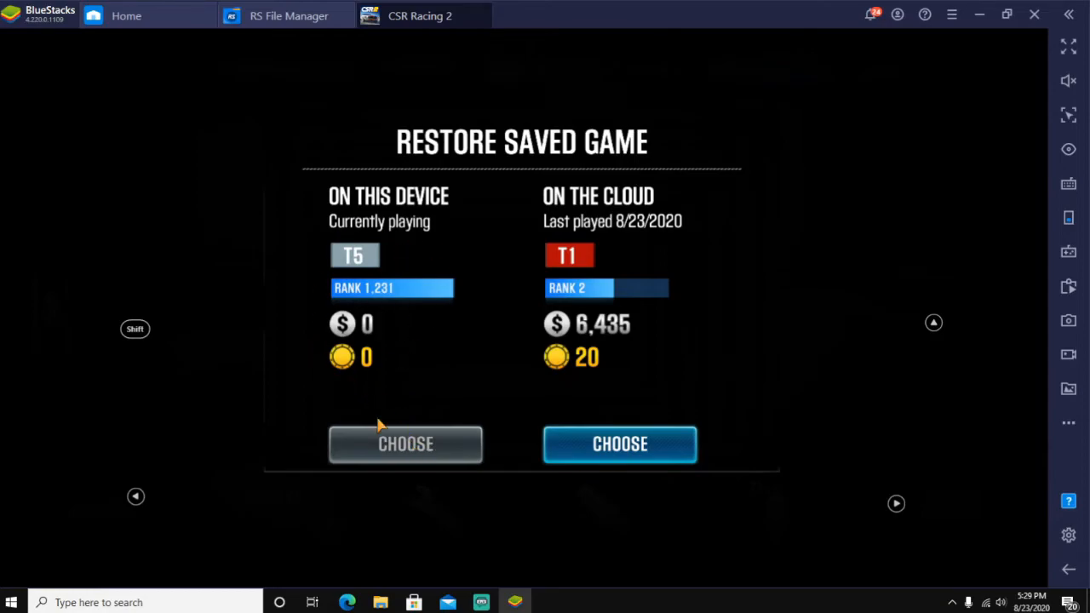
- Choose the T5 save stored on this device over the T1 cloud save
{"action": "left_click", "coordinate": [405, 444]}
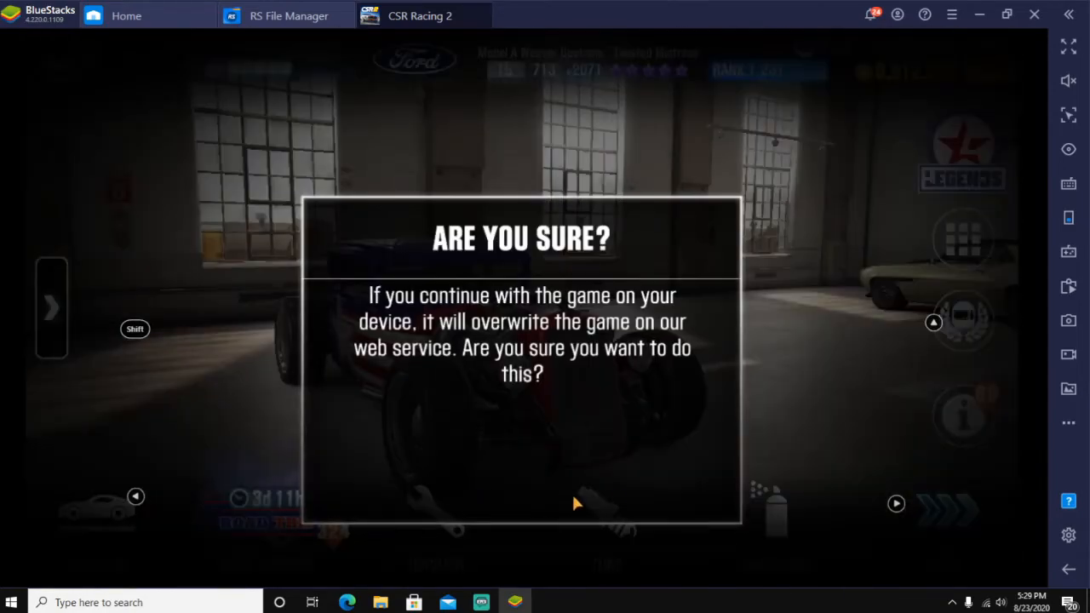
- Confirm overwriting the cloud save with the rank 1,231 device profile
{"action": "left_click", "coordinate": [575, 502]}
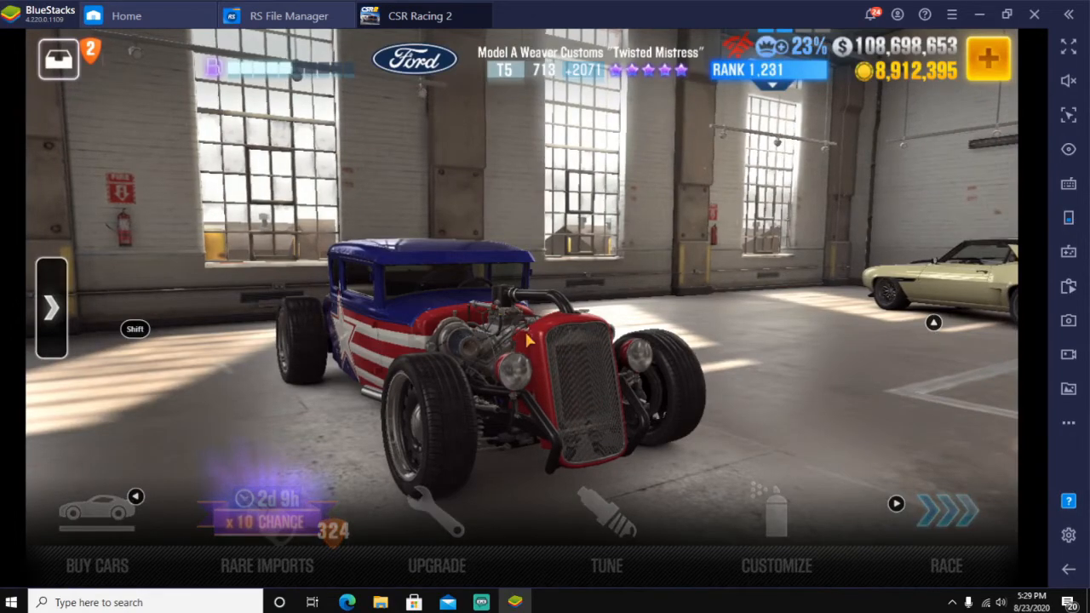
{"action": "mouse_move", "coordinate": [496, 391]}
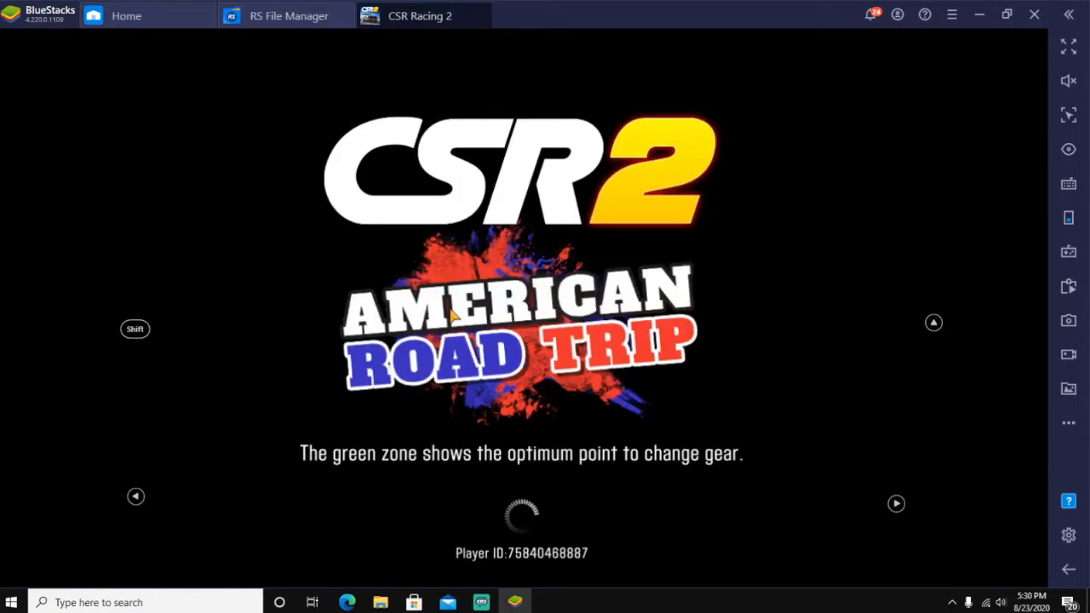
{"action": "mouse_move", "coordinate": [456, 432]}
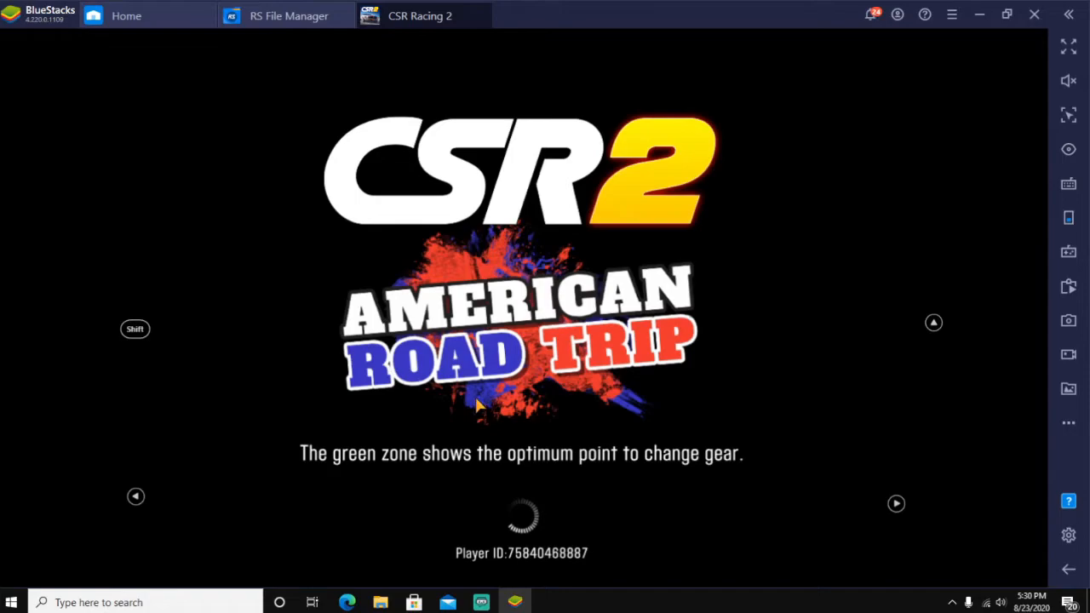
{"action": "mouse_move", "coordinate": [524, 392]}
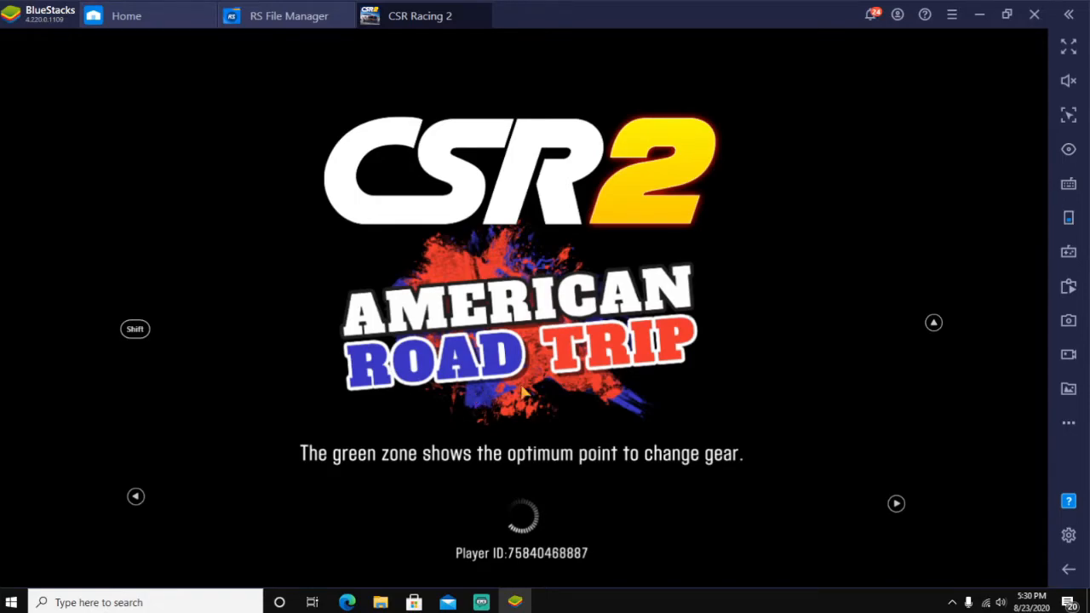
{"action": "mouse_move", "coordinate": [934, 323]}
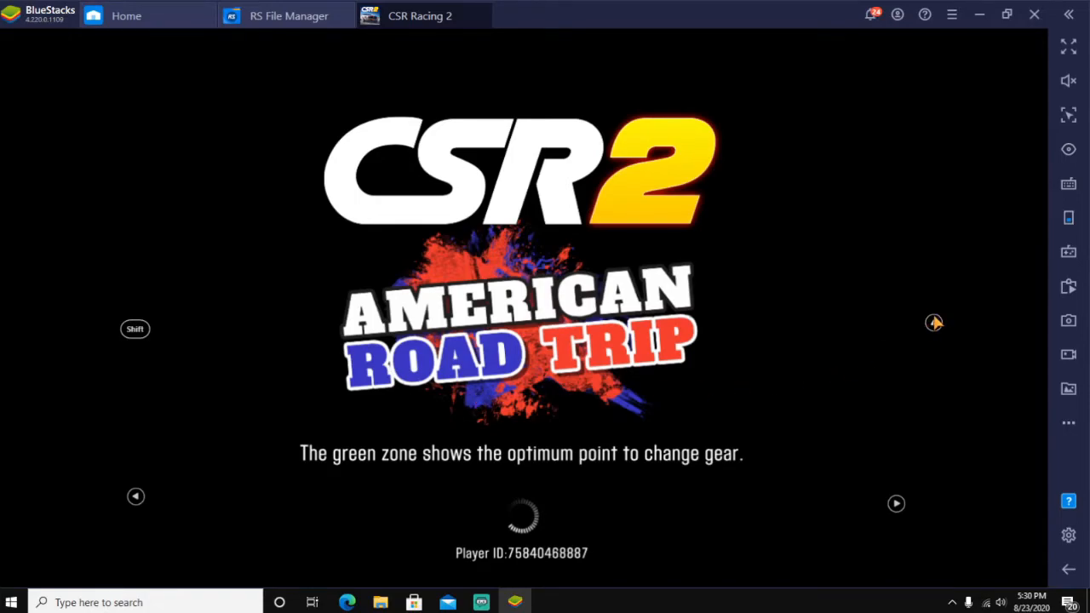